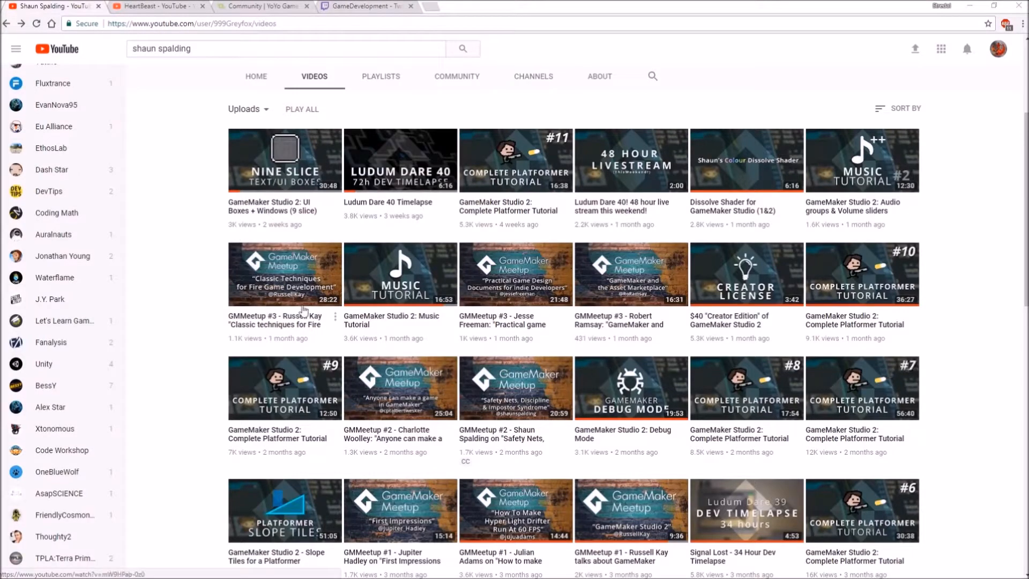
pyautogui.moveTo(200, 88)
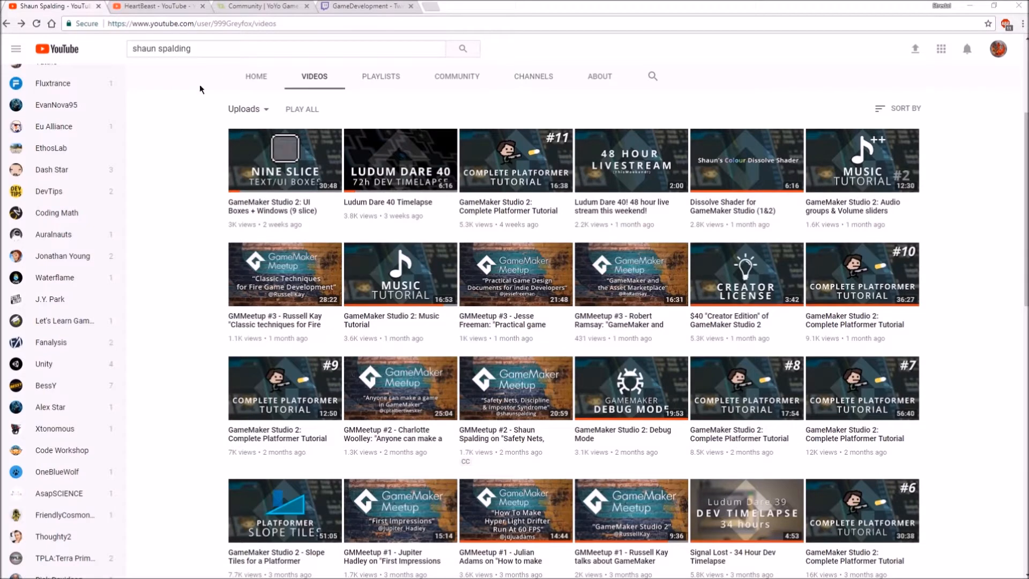
pyautogui.moveTo(200, 228)
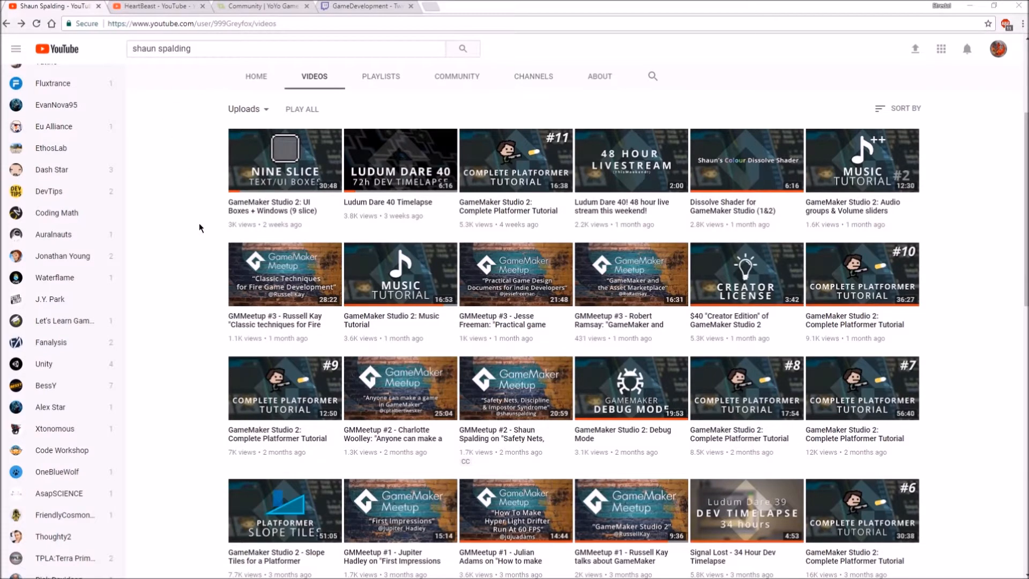
pyautogui.moveTo(451, 226)
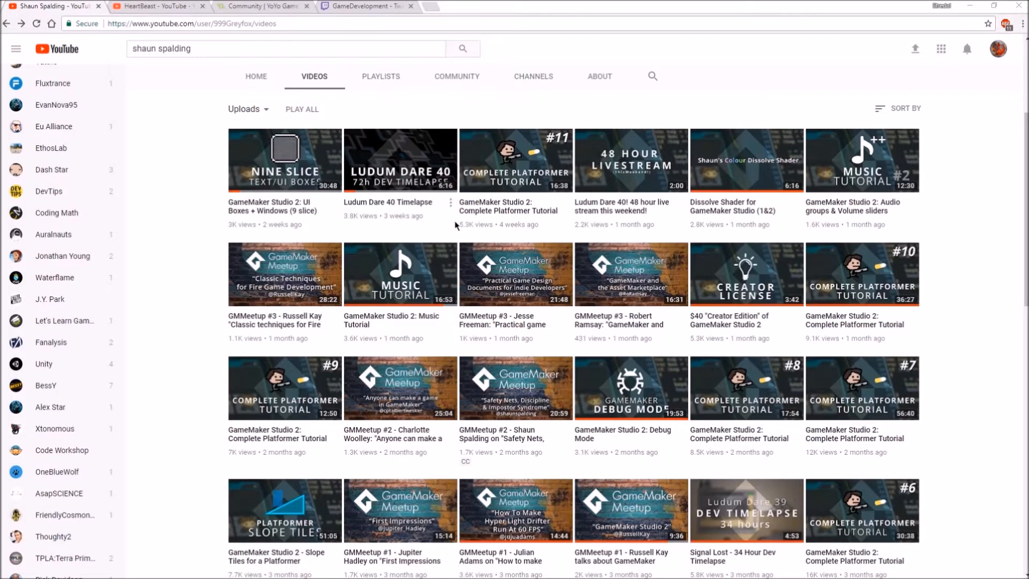
pyautogui.moveTo(452, 225)
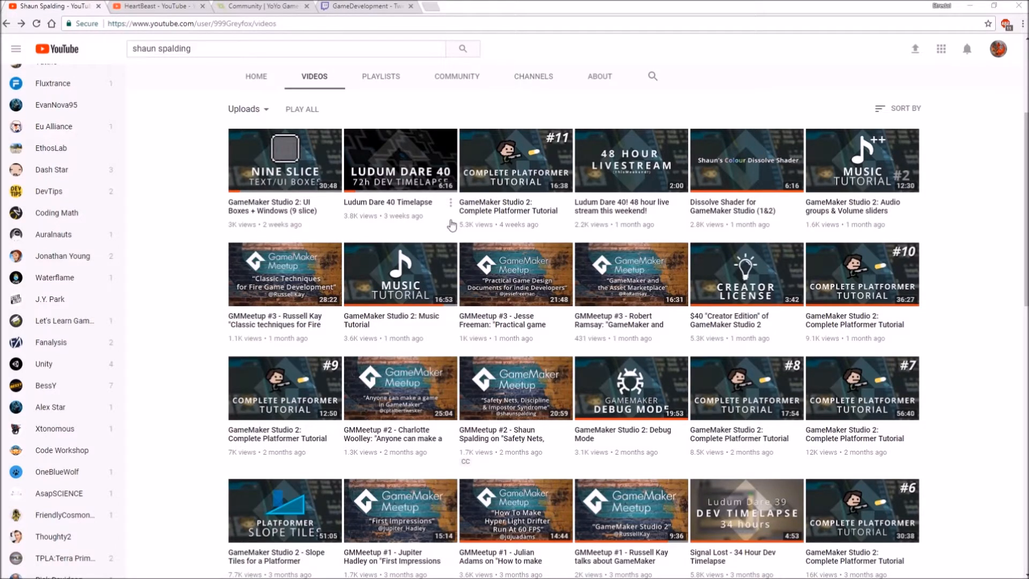
pyautogui.moveTo(193, 338)
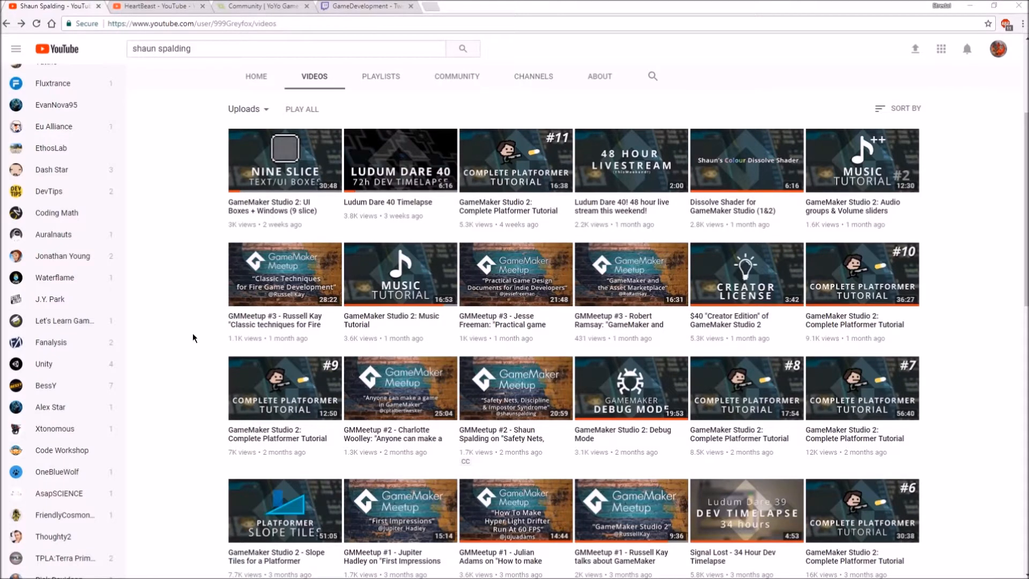
pyautogui.moveTo(199, 187)
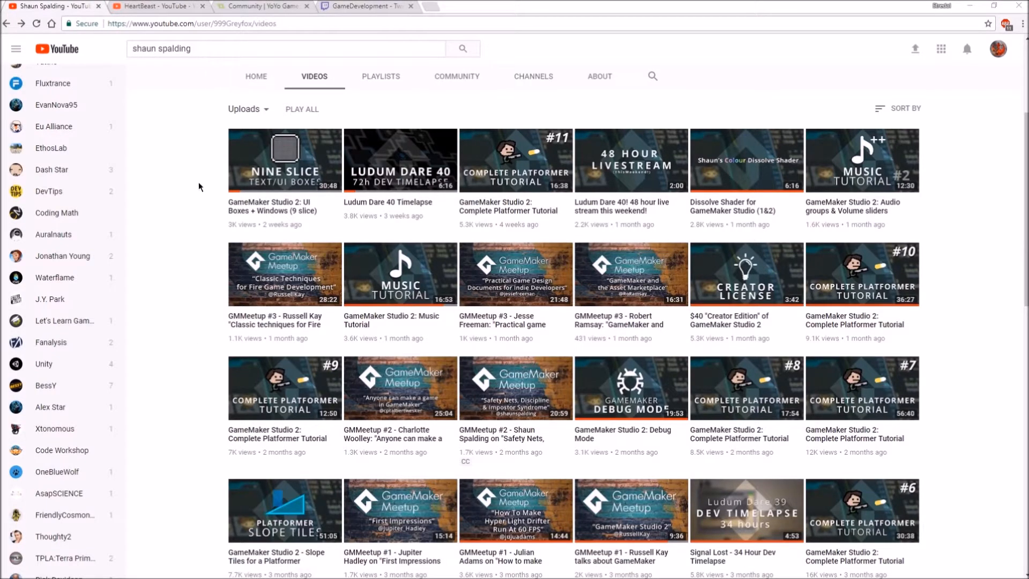
pyautogui.moveTo(571, 309)
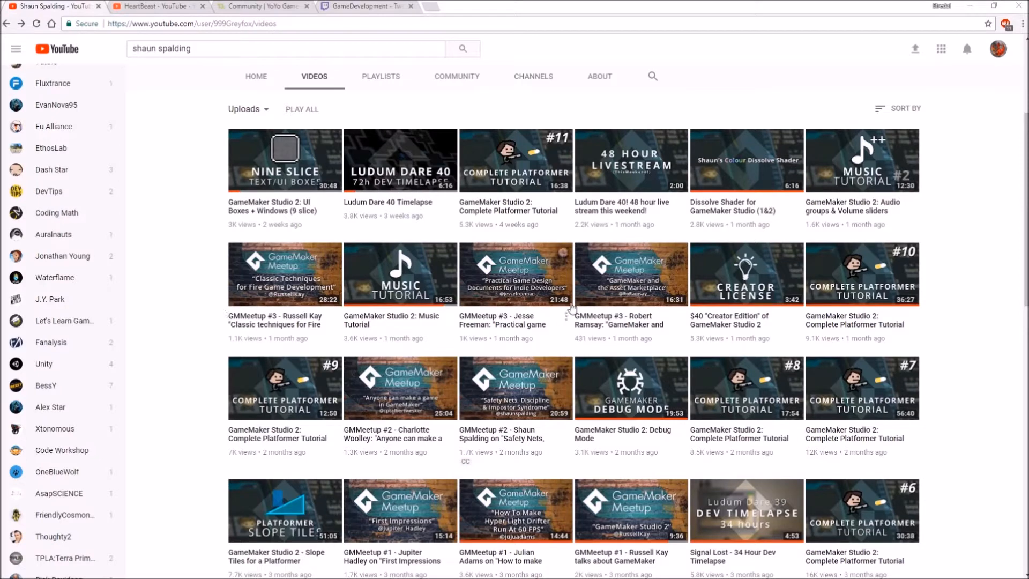
# Browse the HeartBeast YouTube channel's uploads, including the GameMaker Studio 2 Platform Shooter series
pyautogui.scroll(3)
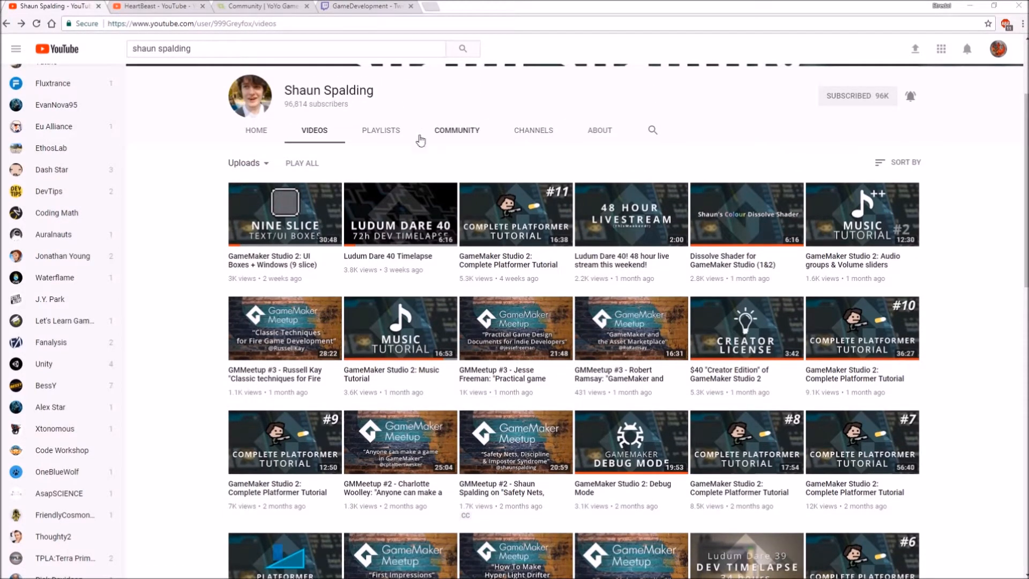
pyautogui.scroll(-3)
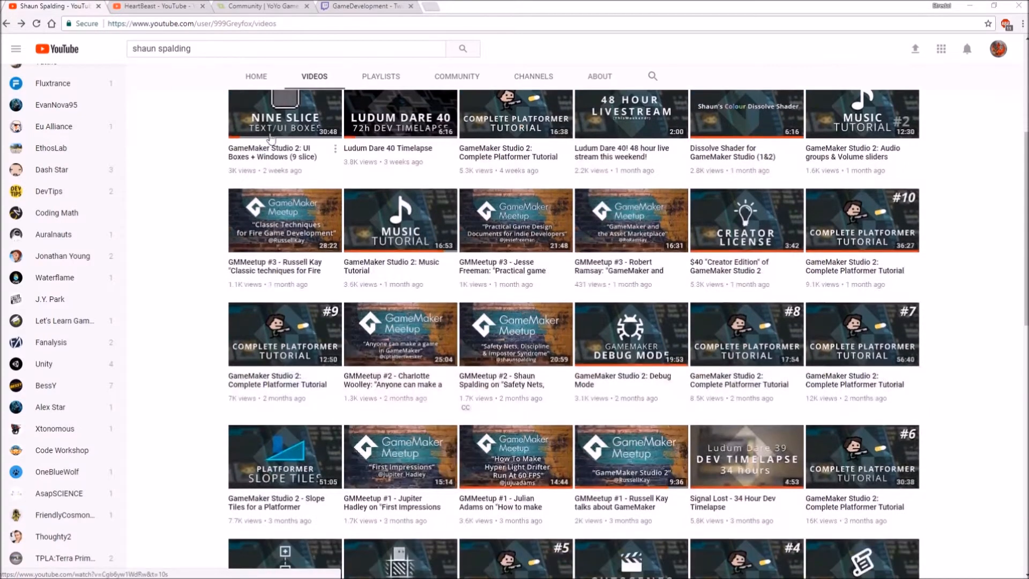
pyautogui.moveTo(425, 465)
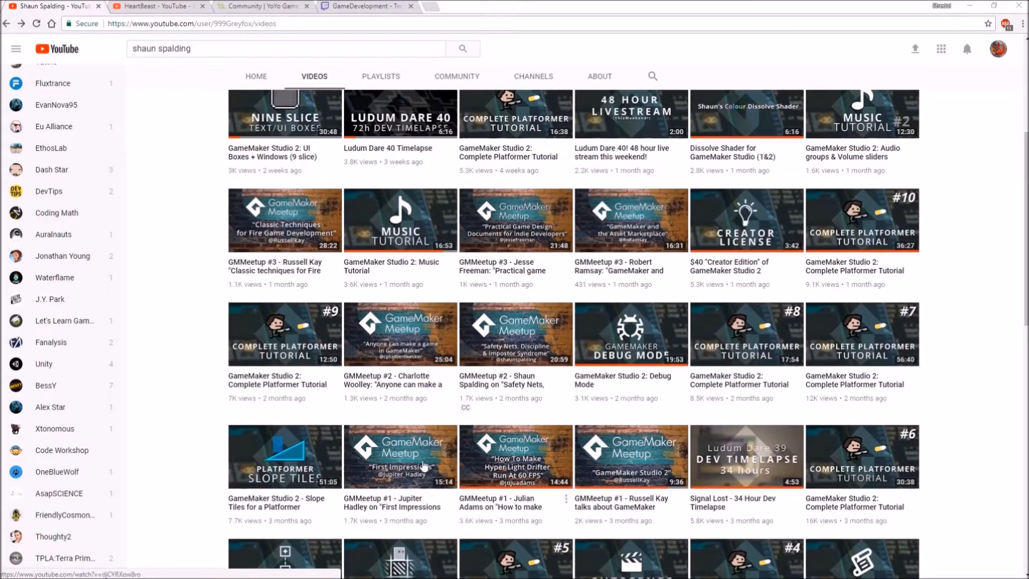
pyautogui.moveTo(470, 389)
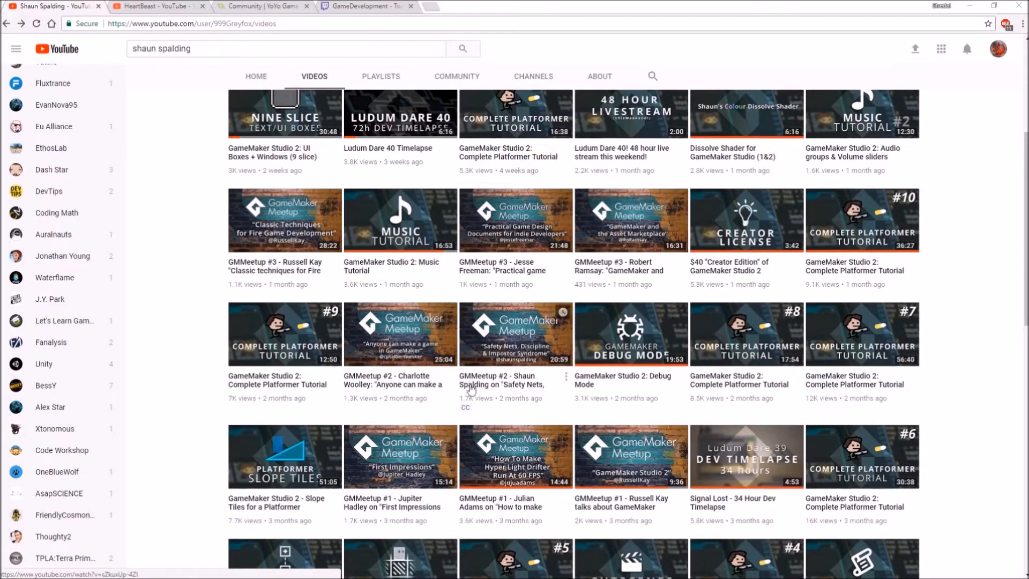
pyautogui.click(158, 6)
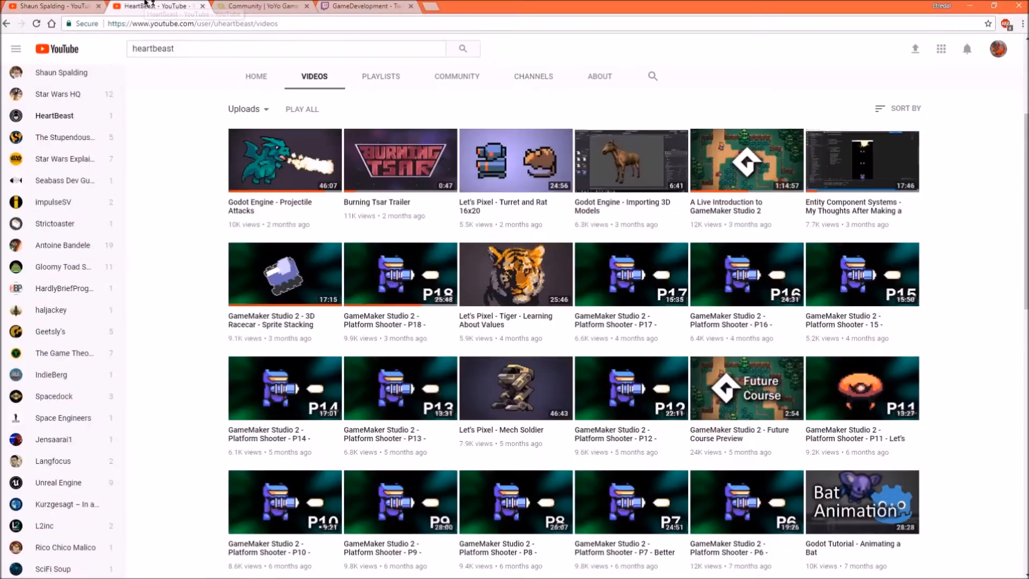
pyautogui.scroll(-3)
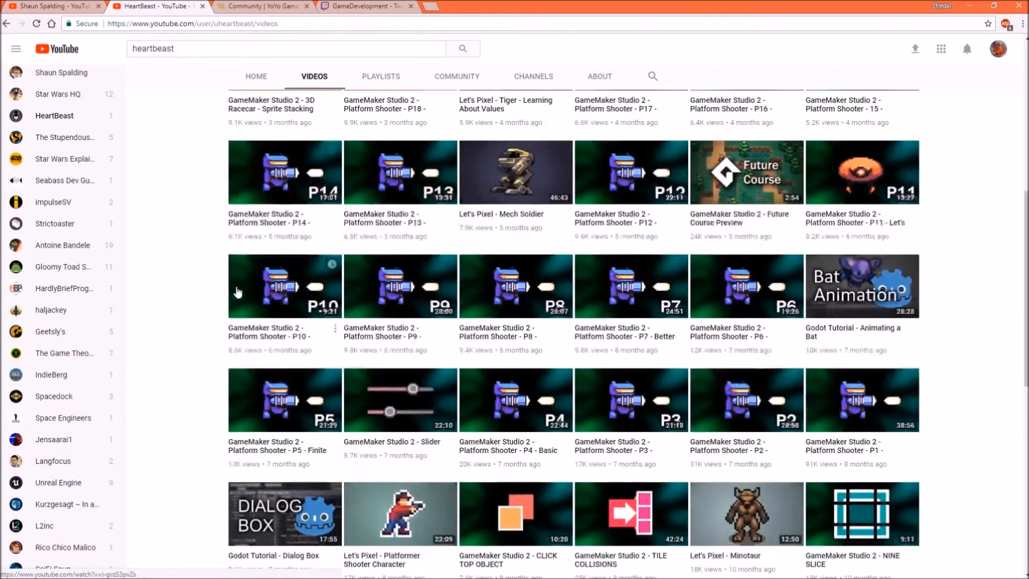
pyautogui.scroll(-3)
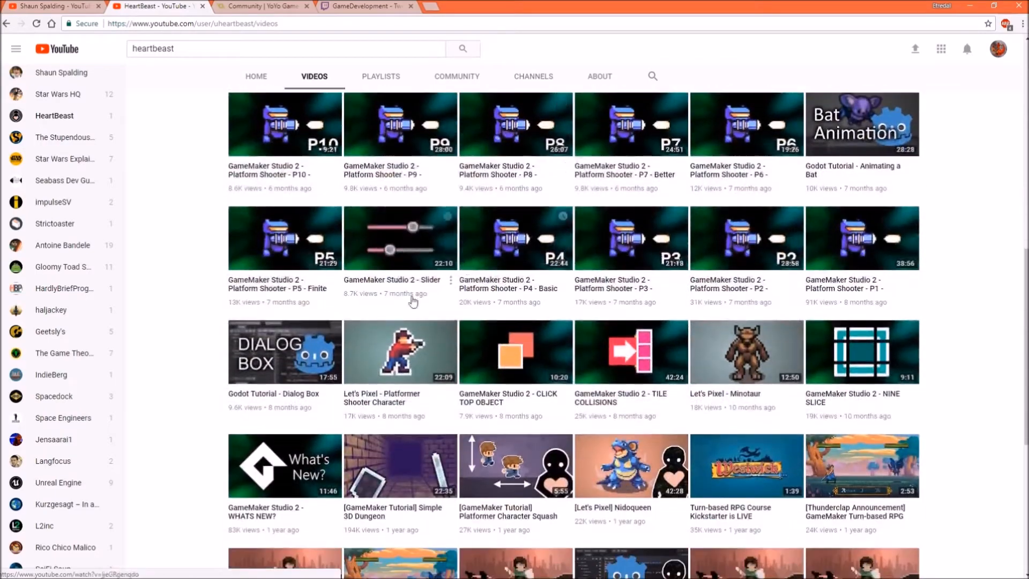
pyautogui.scroll(3)
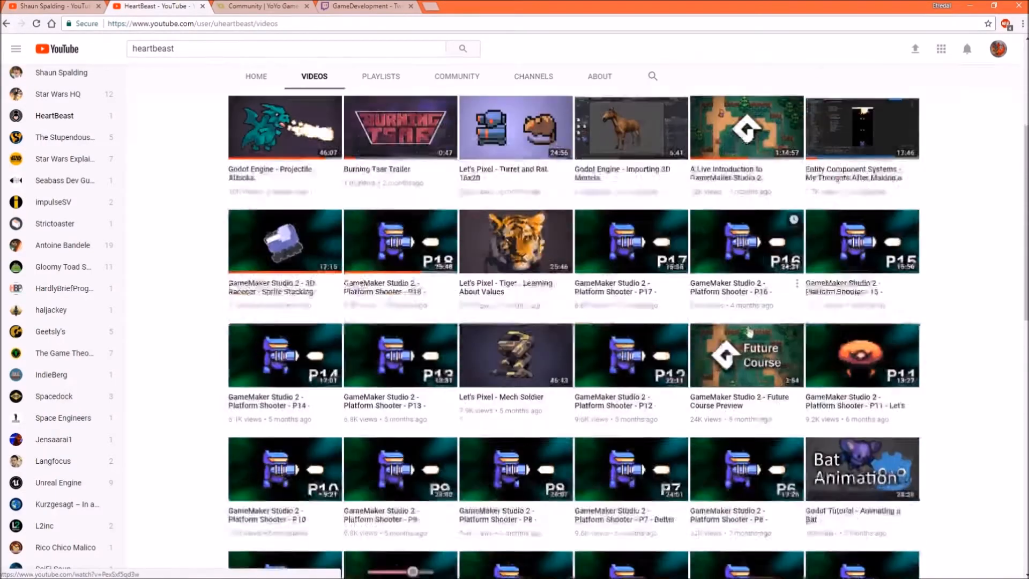
pyautogui.scroll(-3)
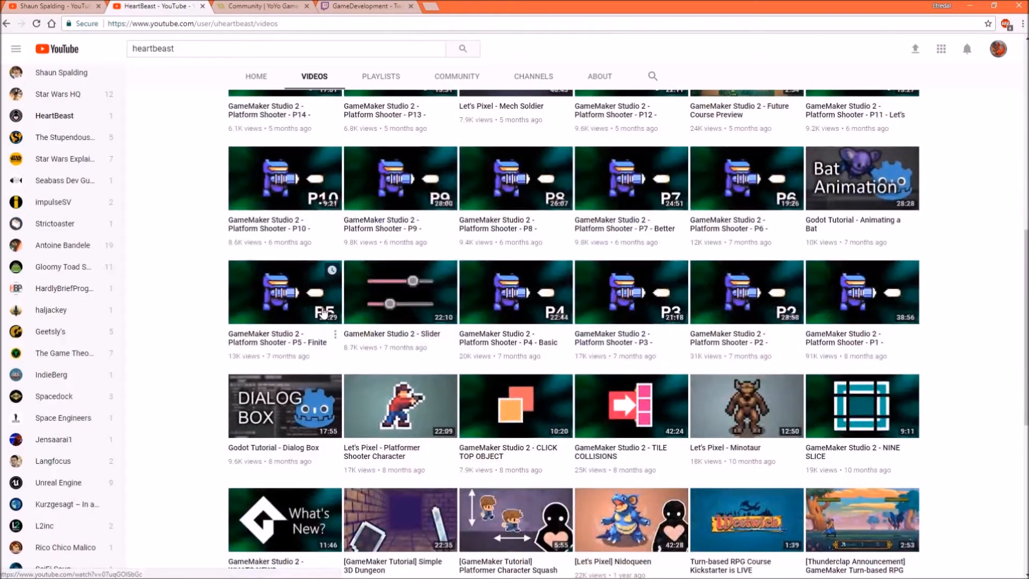
pyautogui.moveTo(528, 384)
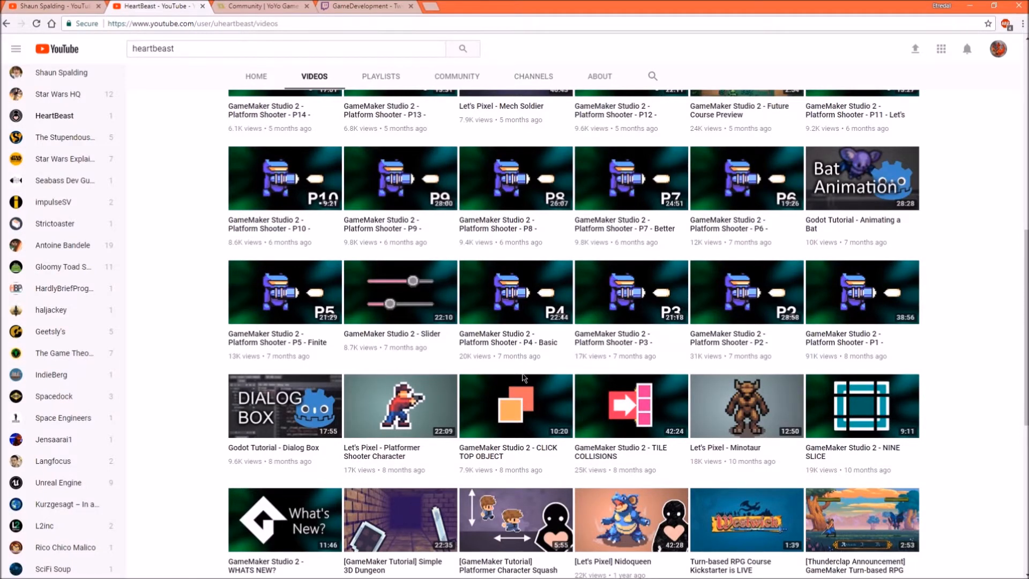
pyautogui.moveTo(352, 266)
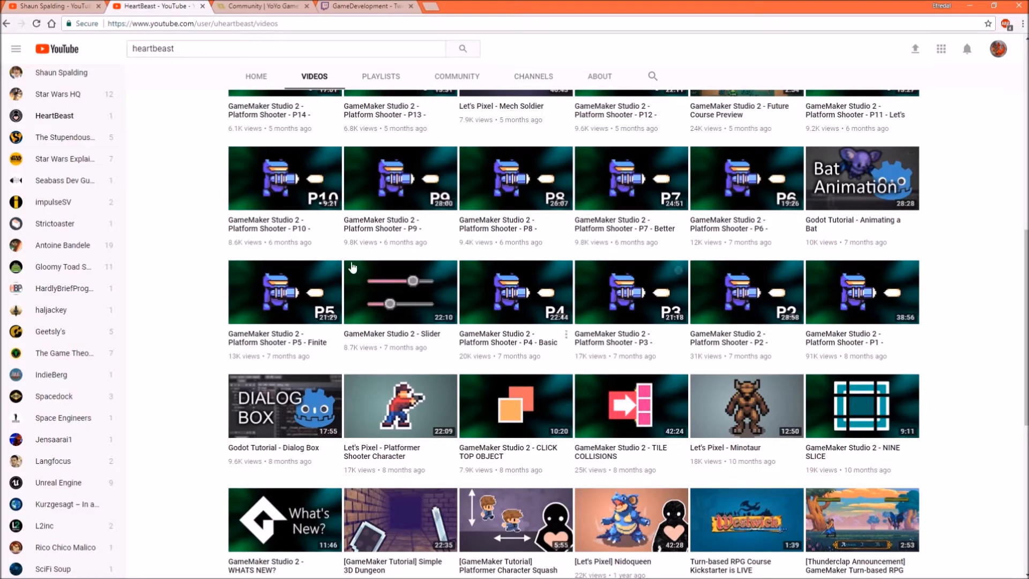
pyautogui.scroll(3)
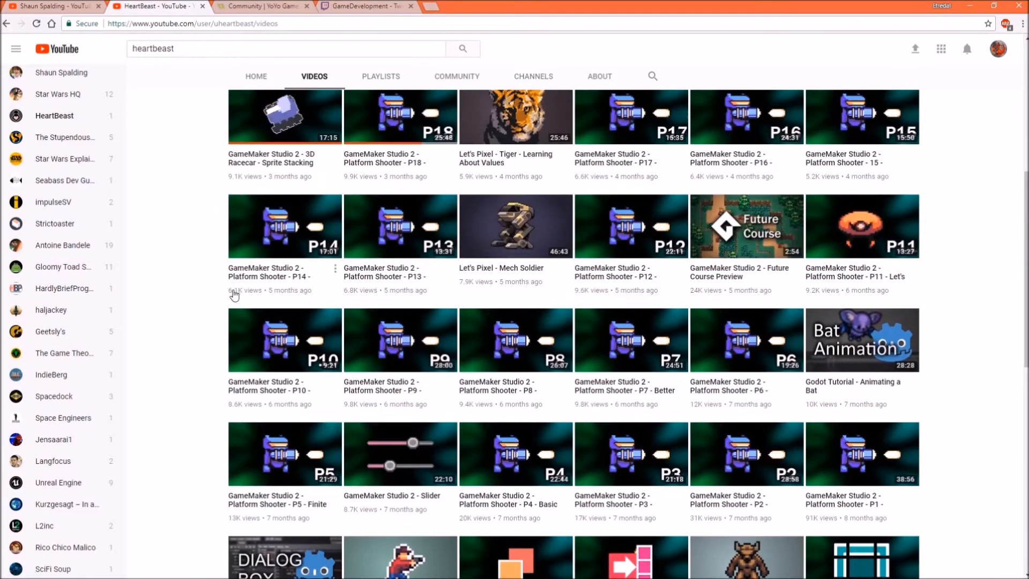
pyautogui.scroll(3)
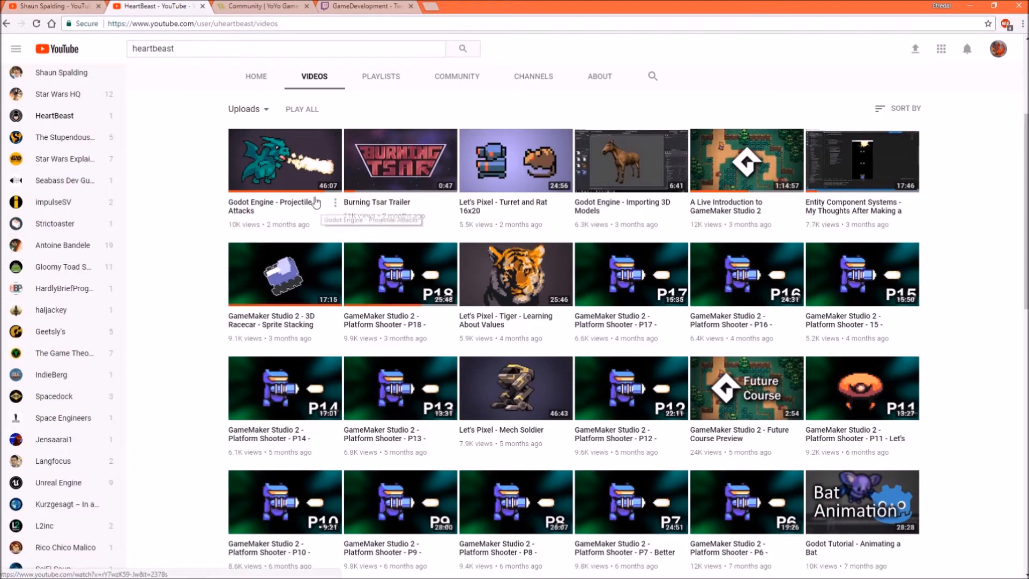
# Show the YoYo Games Community page's Social Media, Knowledge Base and Community Forums sections
pyautogui.click(262, 6)
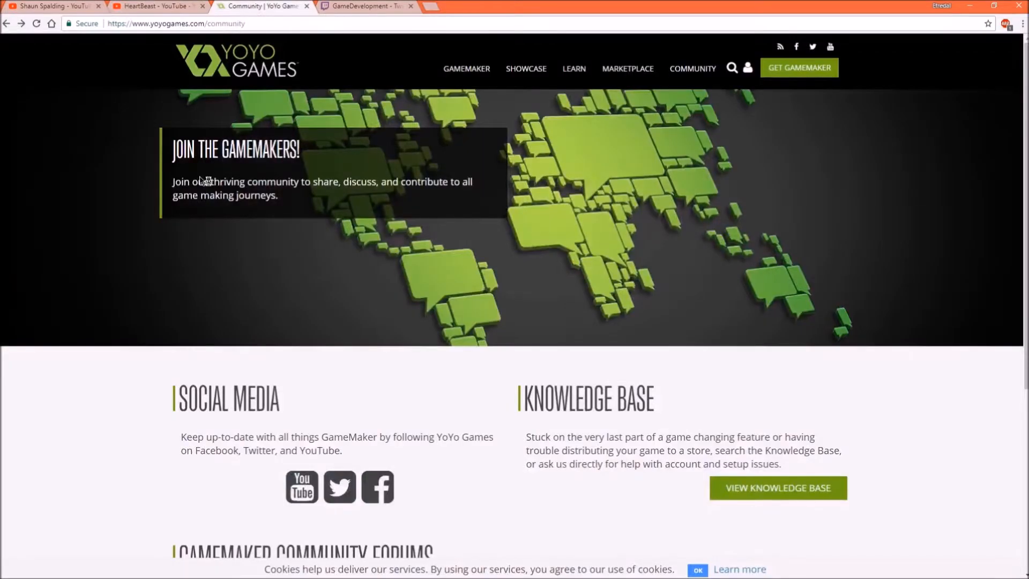
pyautogui.moveTo(389, 237)
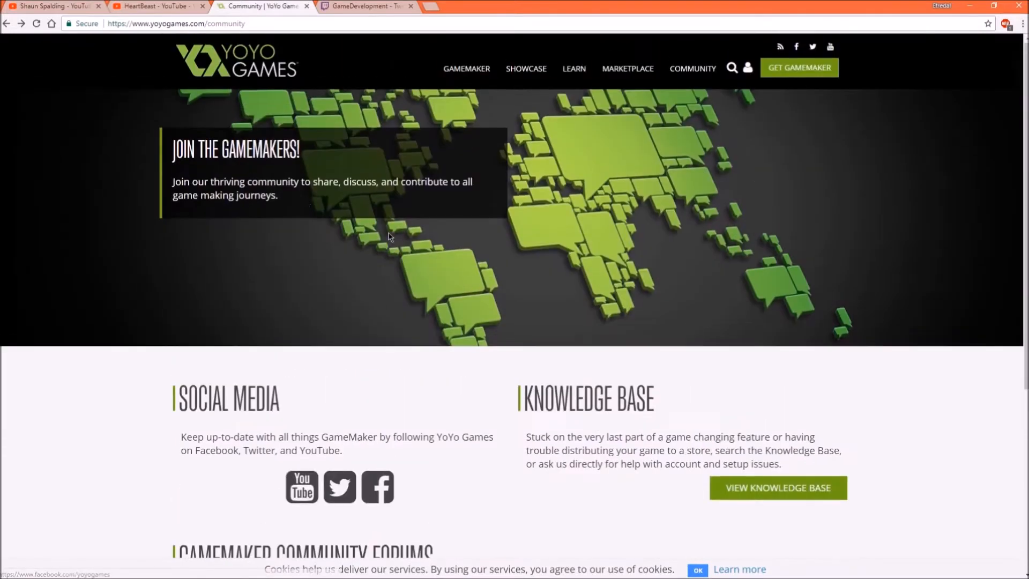
pyautogui.moveTo(240, 64)
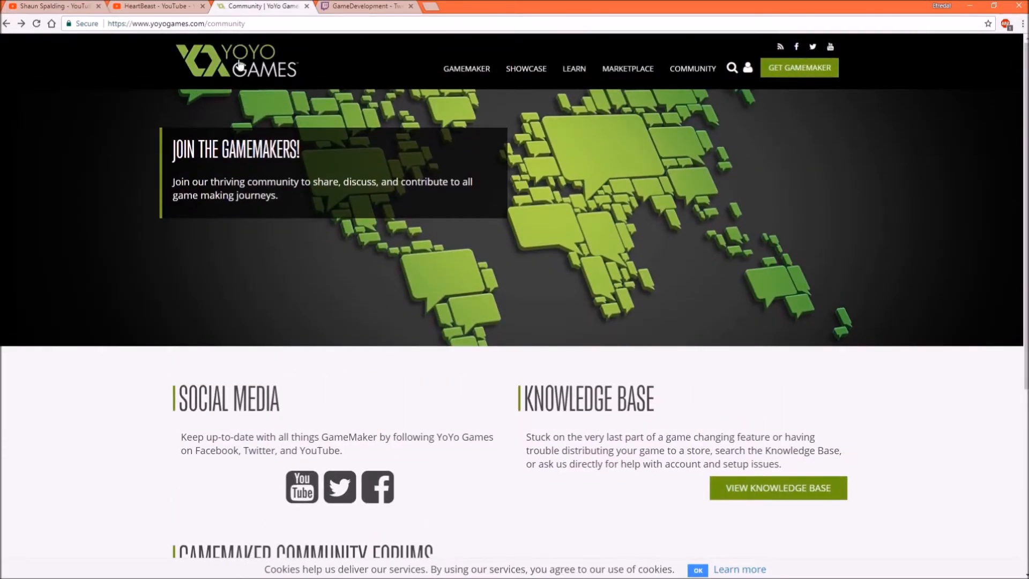
pyautogui.moveTo(304, 111)
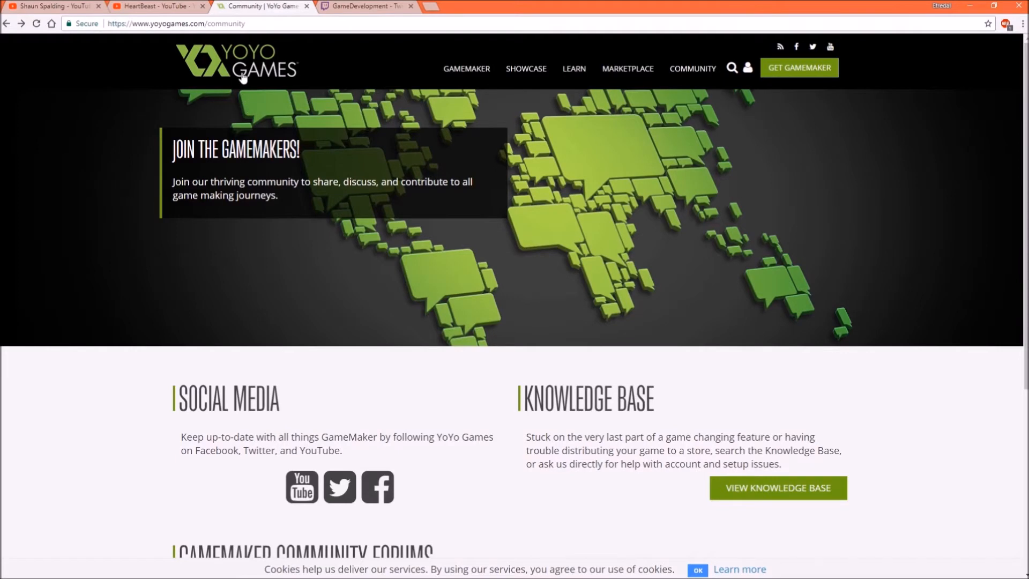
pyautogui.scroll(-3)
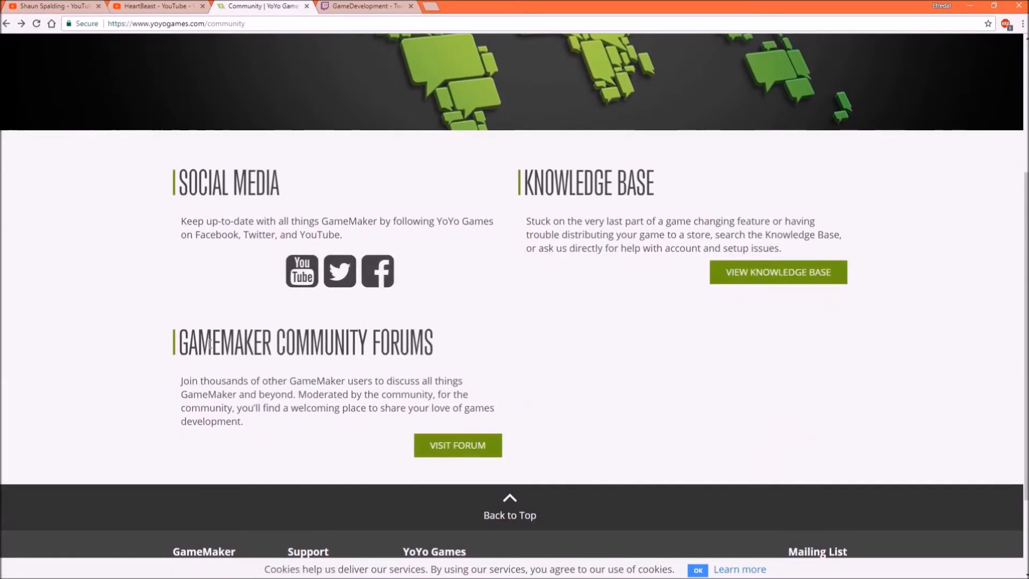
# Visit the GameMaker Community forum index and look over its Community, GameMaker, Projects and Legacy categories
pyautogui.click(457, 445)
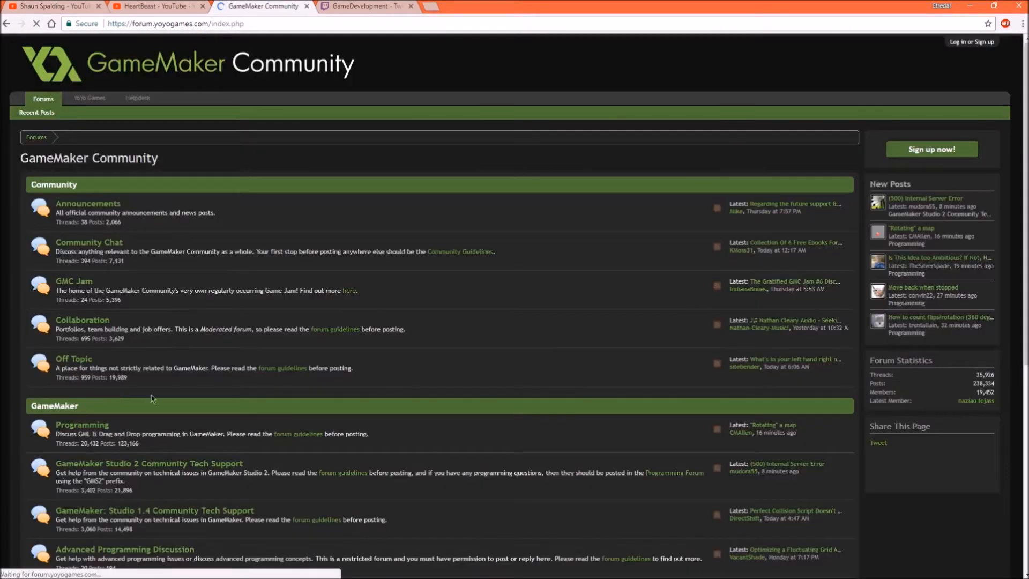
pyautogui.scroll(-3)
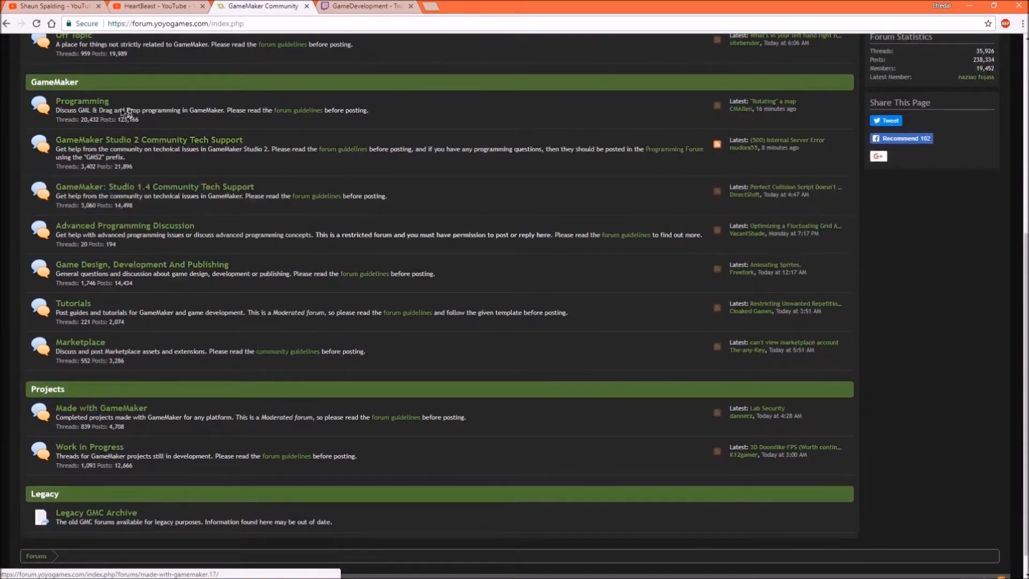
pyautogui.scroll(3)
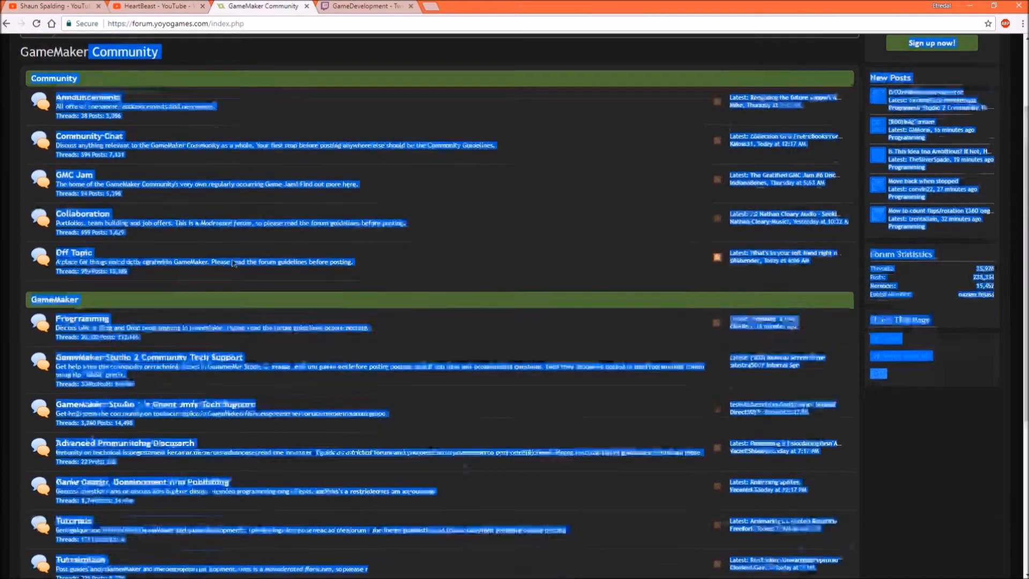
pyautogui.scroll(-3)
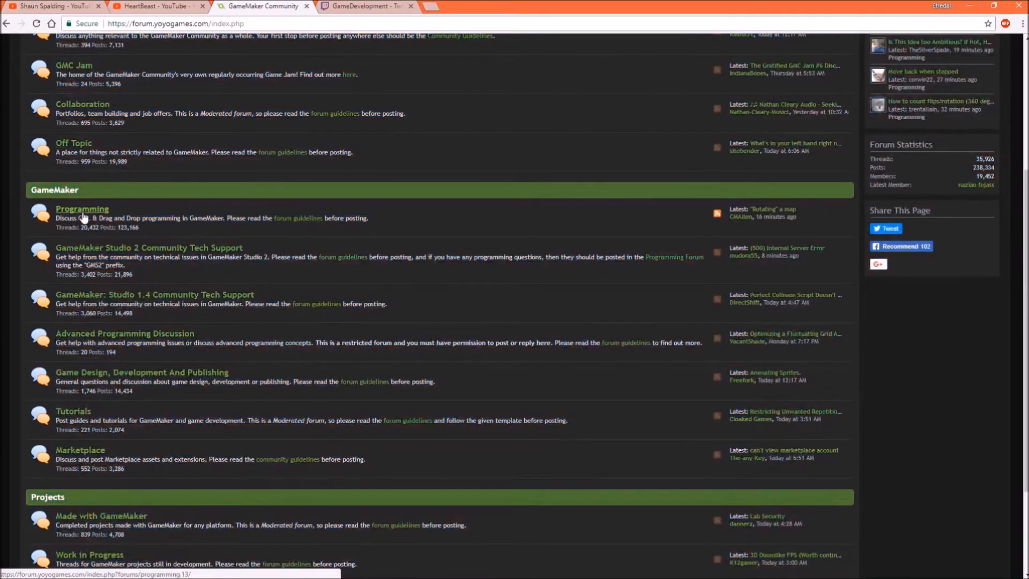
pyautogui.moveTo(87, 338)
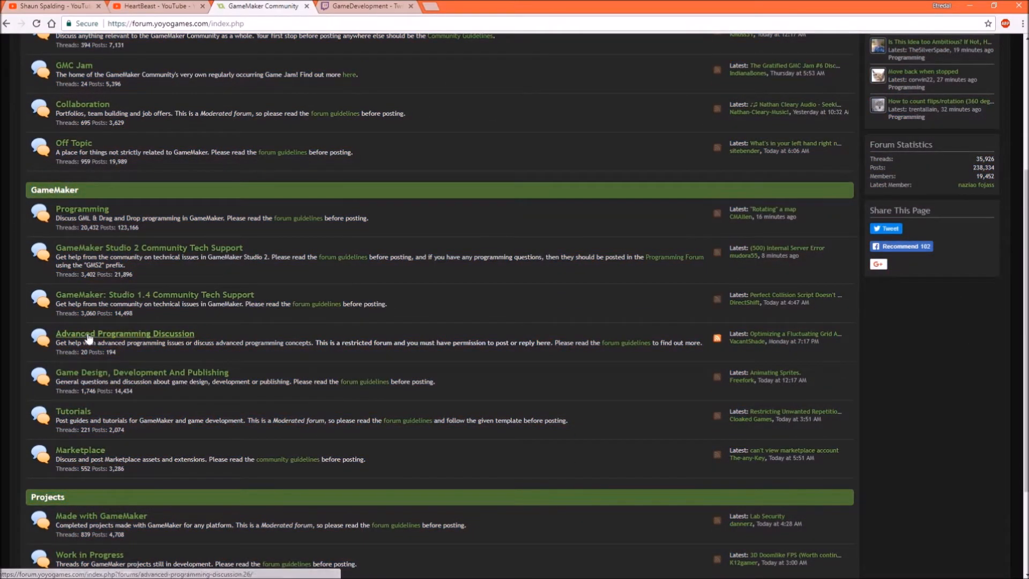
pyautogui.moveTo(84, 380)
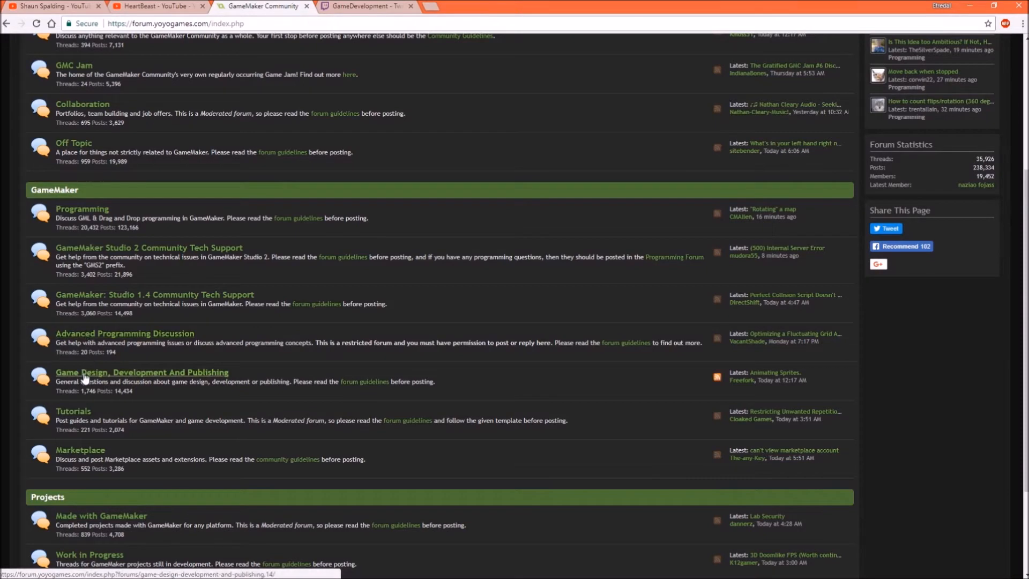
# Browse the thread list of the GameMaker Community's Programming subforum
pyautogui.click(81, 209)
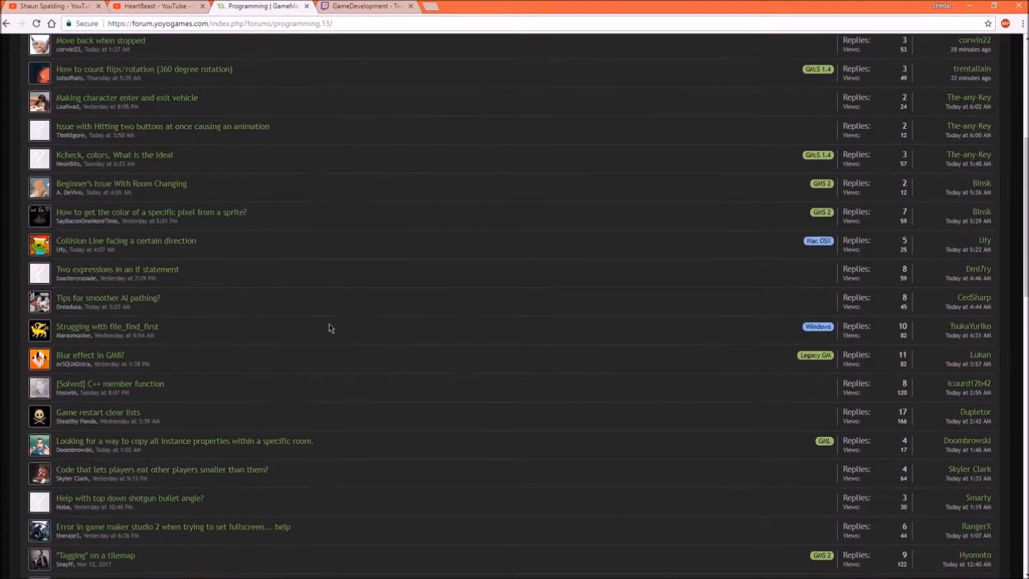
pyautogui.scroll(3)
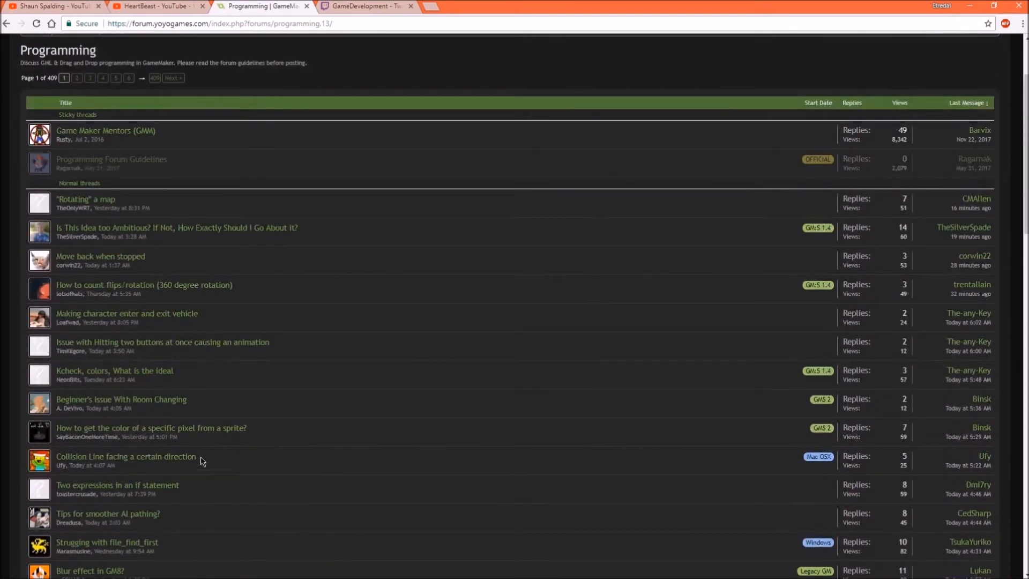
pyautogui.scroll(-3)
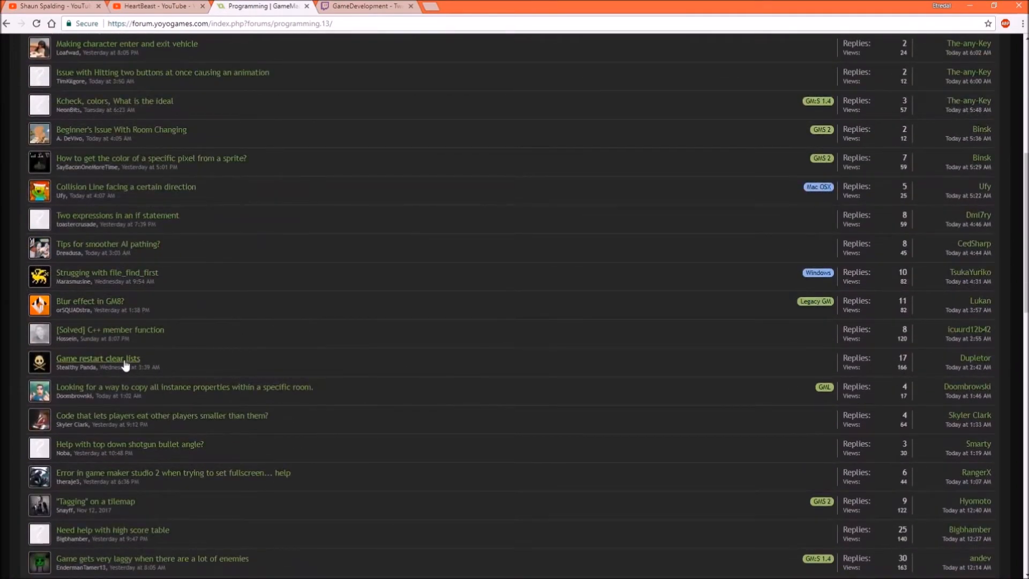
pyautogui.moveTo(509, 351)
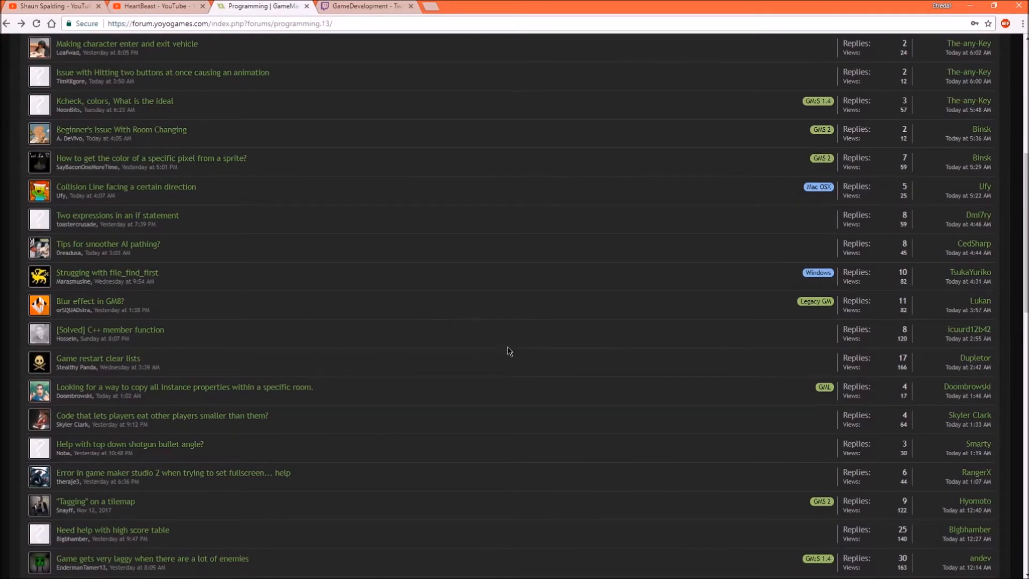
pyautogui.scroll(3)
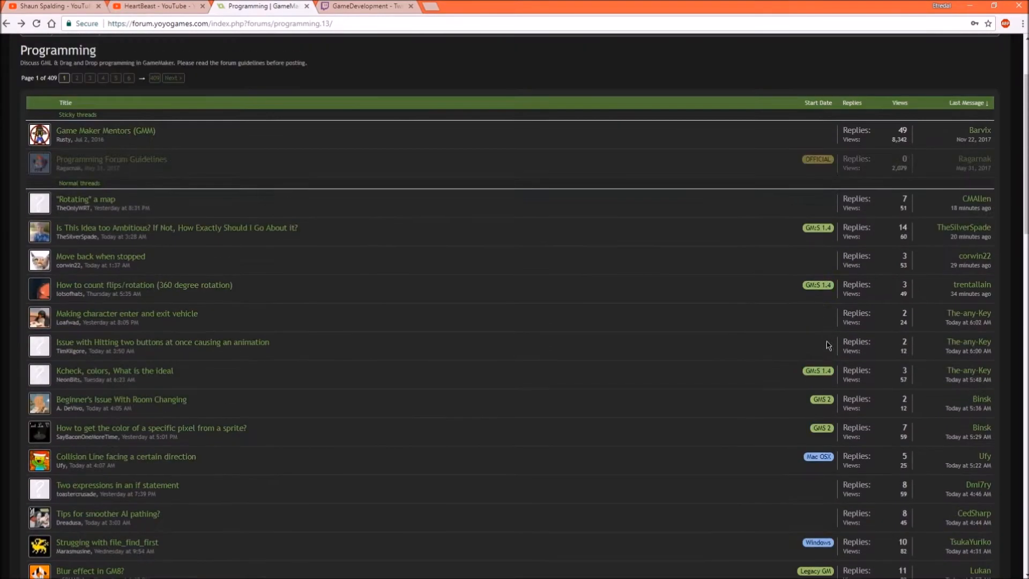
pyautogui.moveTo(470, 358)
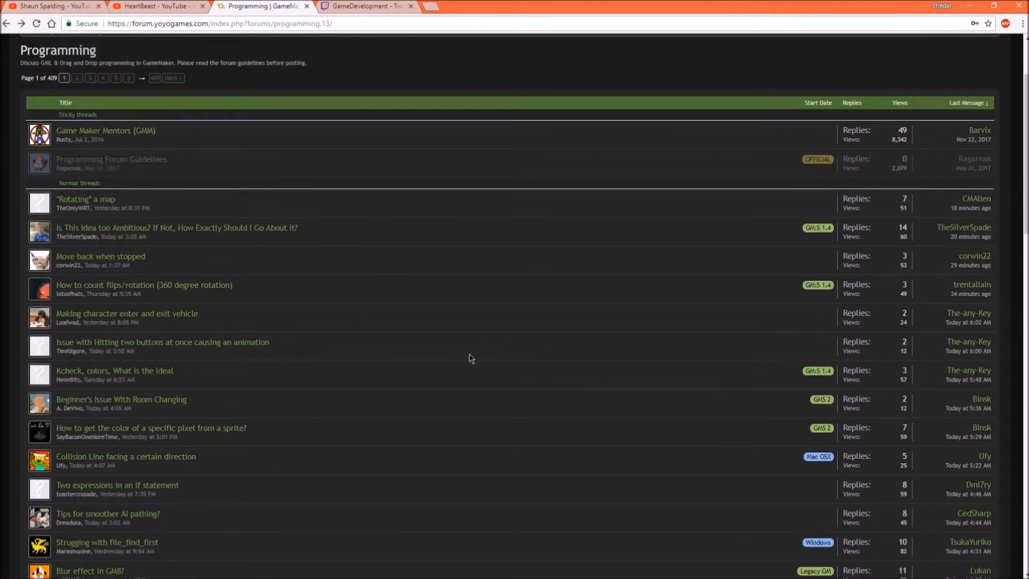
# Glance at the HeartBeast videos, return to the Programming threads, then move to Twitch's GameDevelopment community
pyautogui.click(158, 6)
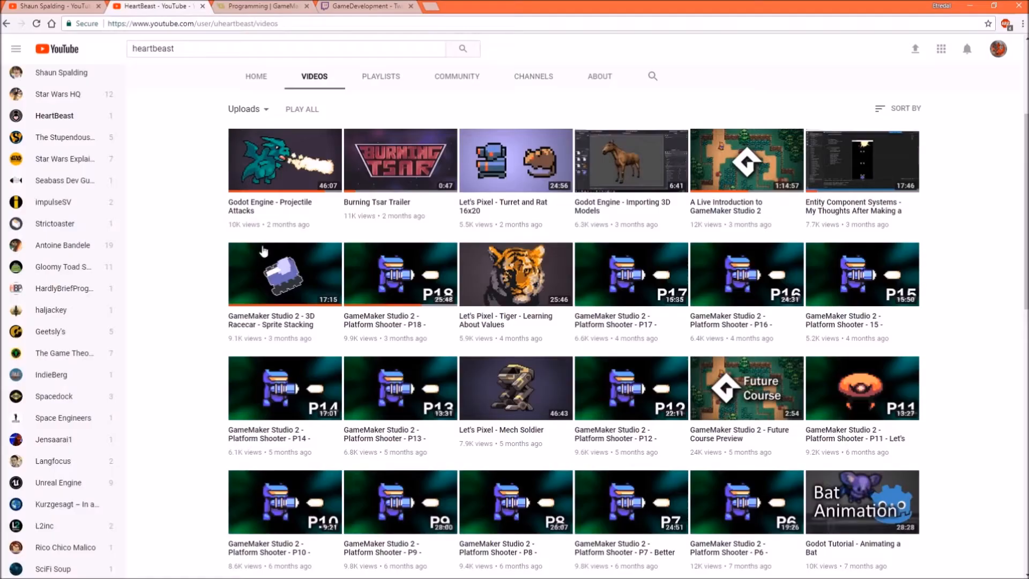
pyautogui.click(263, 6)
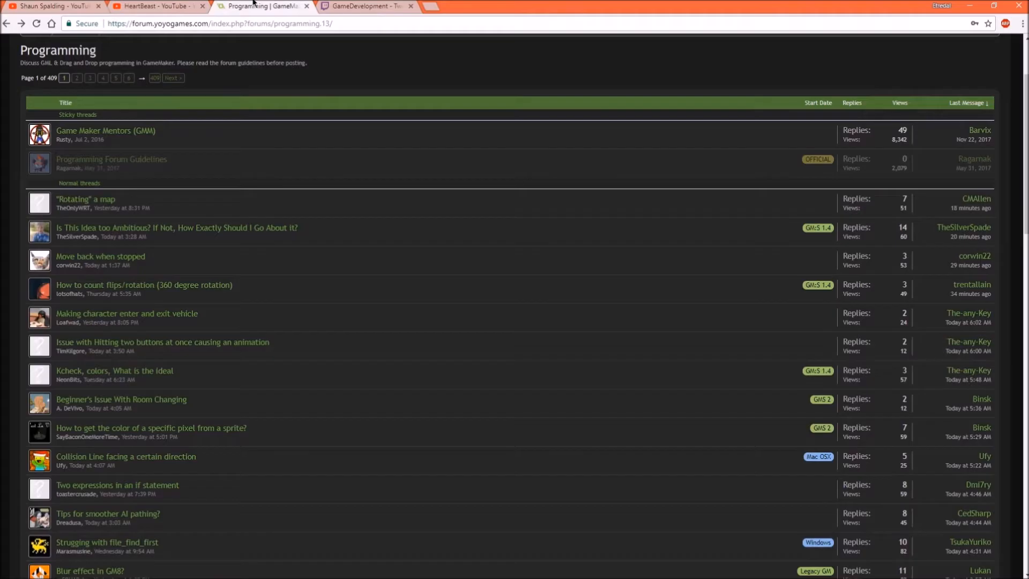
pyautogui.moveTo(397, 314)
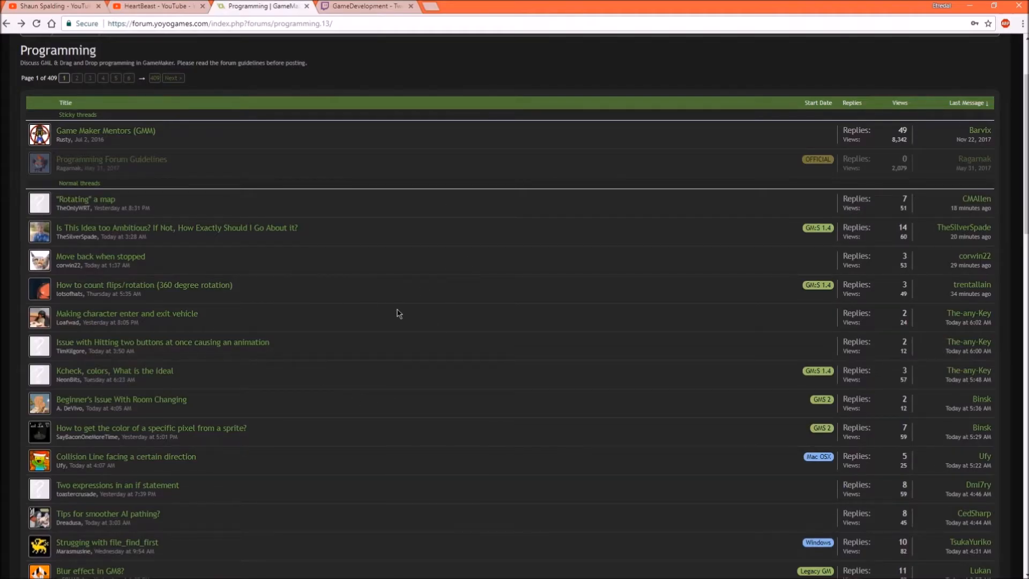
pyautogui.scroll(-3)
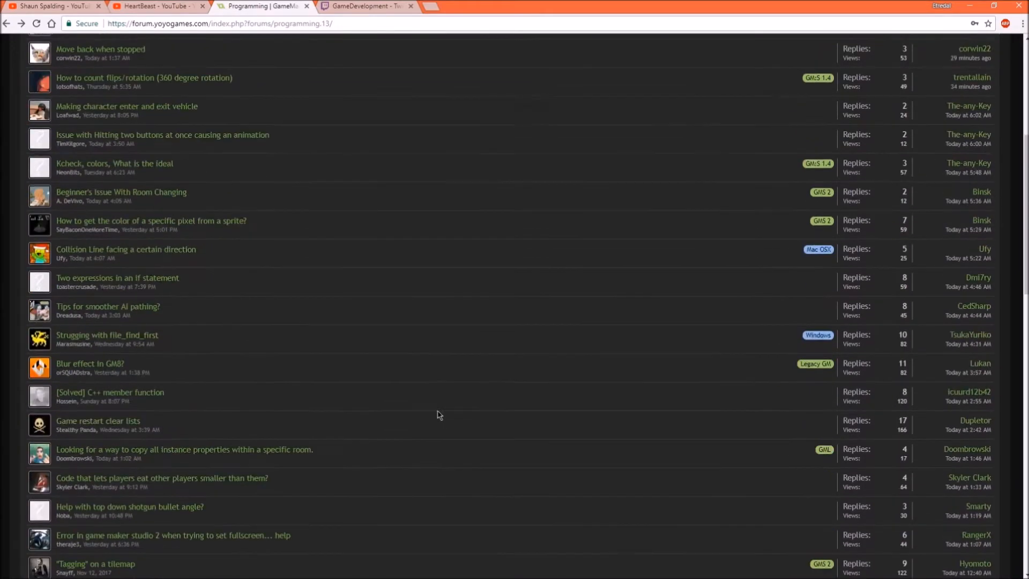
pyautogui.scroll(3)
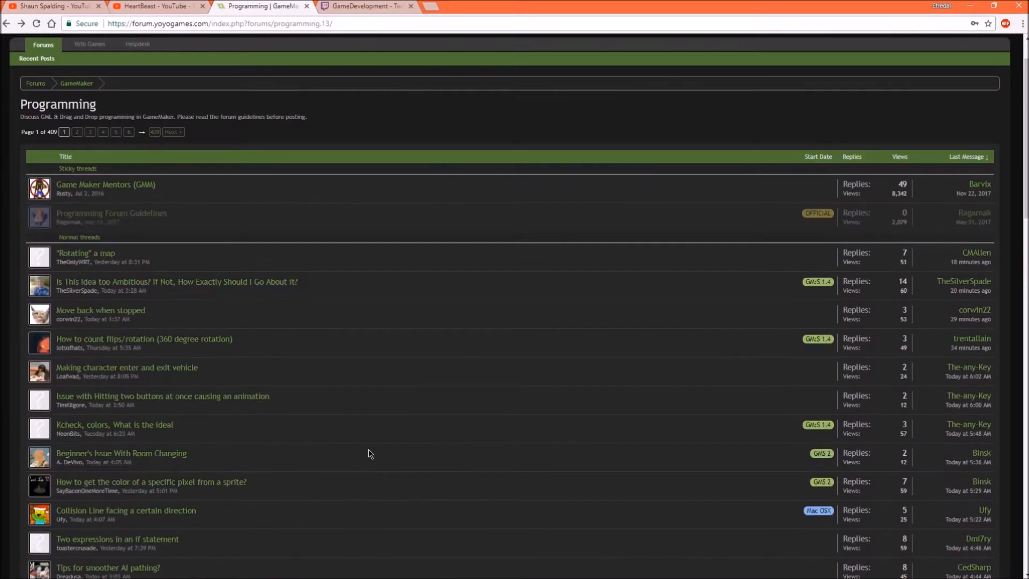
pyautogui.moveTo(282, 219)
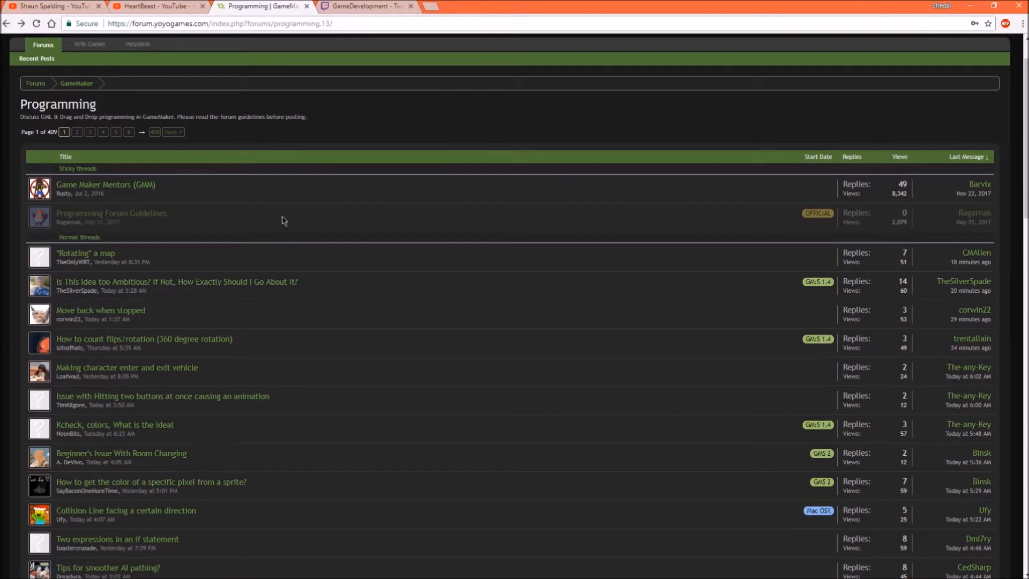
pyautogui.moveTo(295, 212)
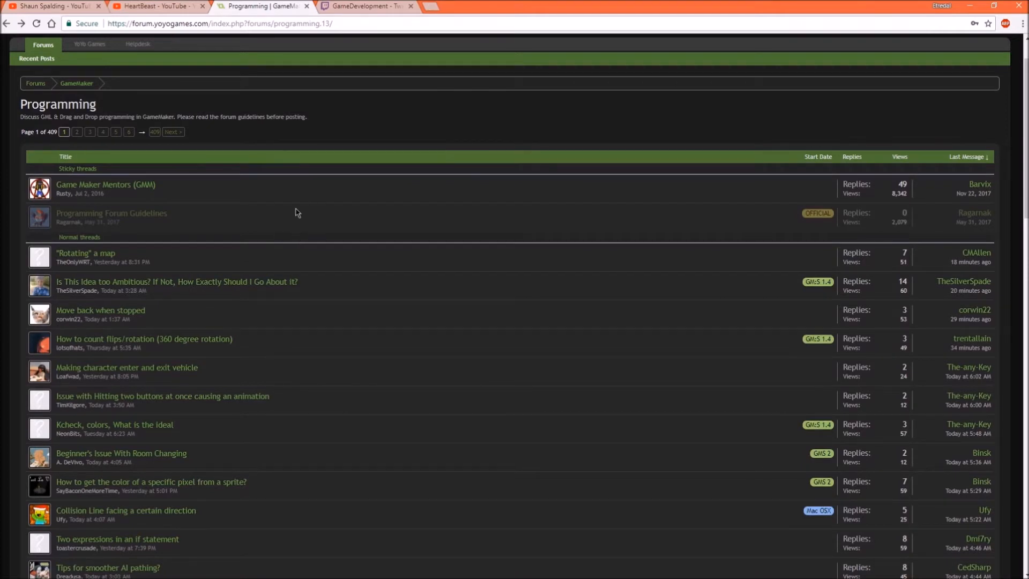
pyautogui.click(367, 6)
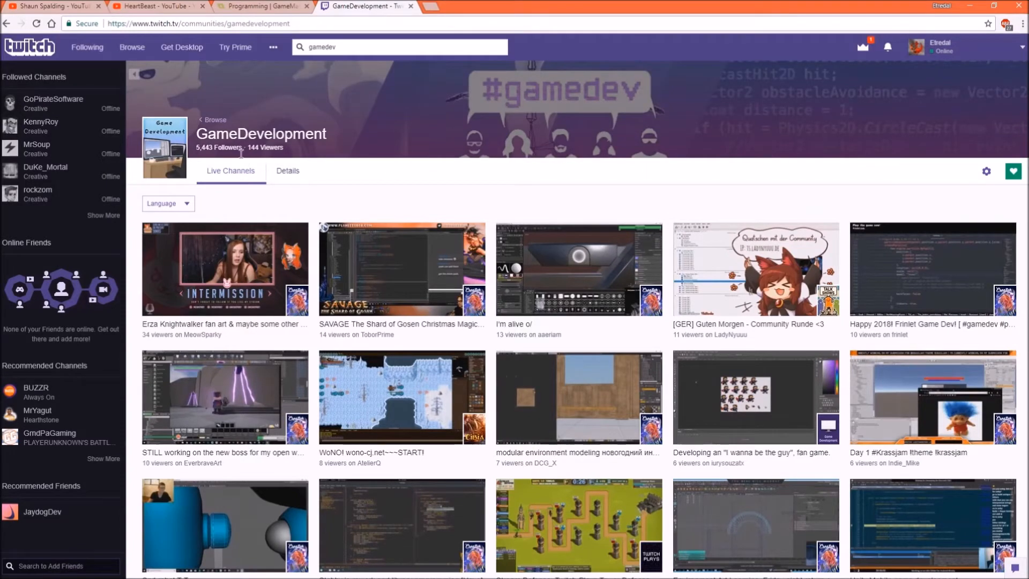
pyautogui.moveTo(645, 154)
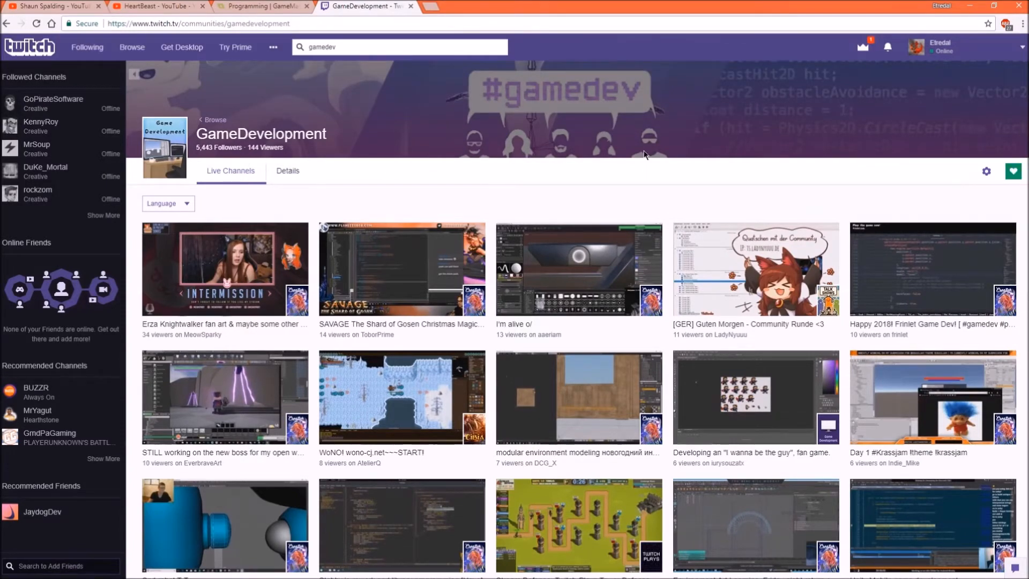
# Scroll through the Live Channels grid of Twitch's GameDevelopment community and back to the top
pyautogui.scroll(-3)
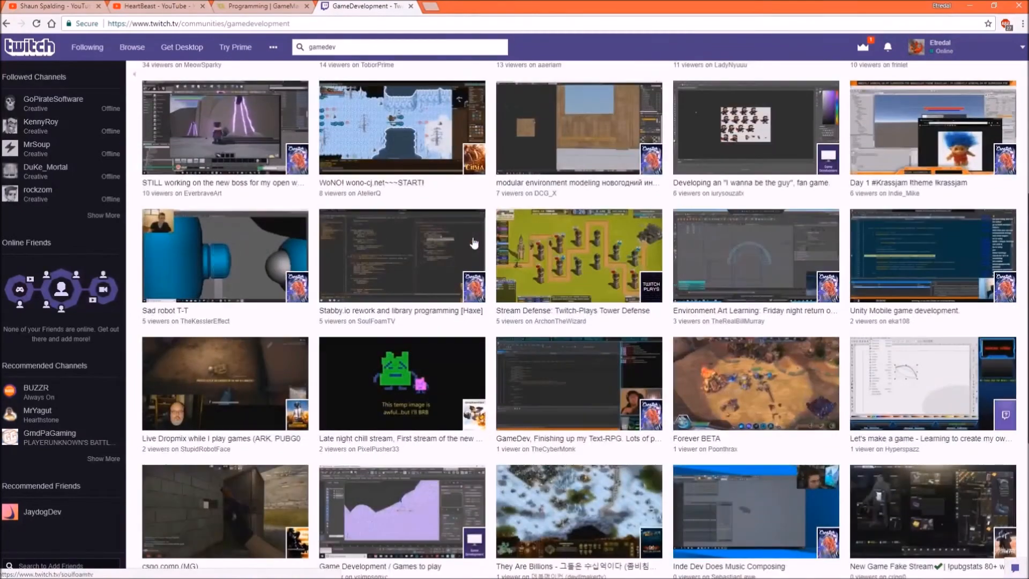
pyautogui.moveTo(640, 219)
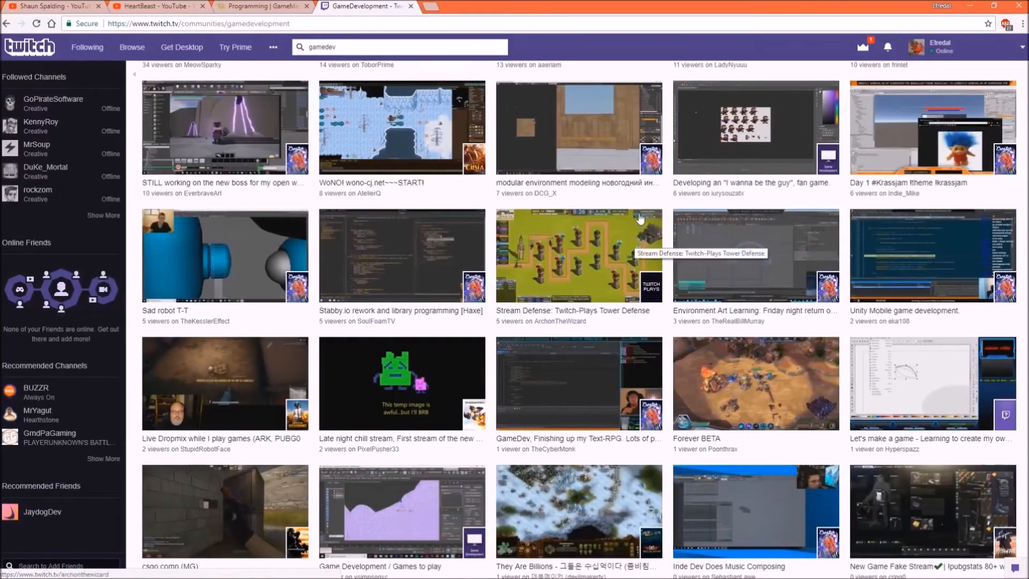
pyautogui.moveTo(441, 329)
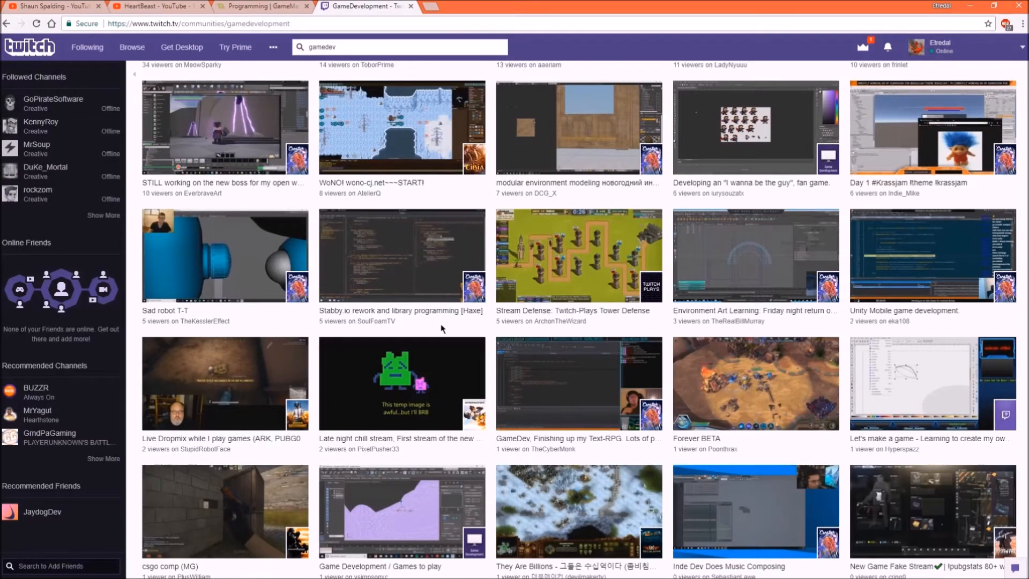
pyautogui.moveTo(438, 315)
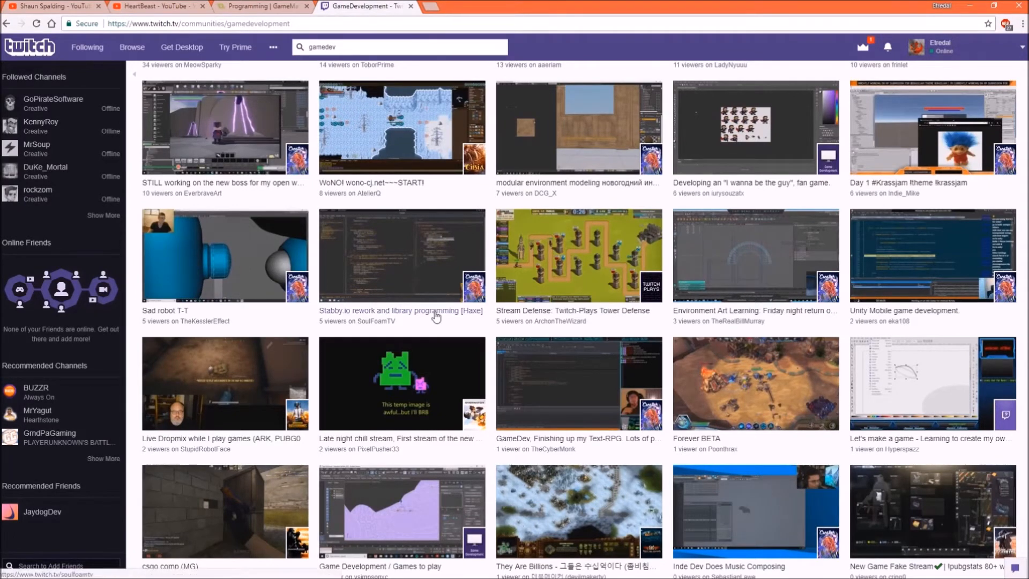
pyautogui.scroll(-3)
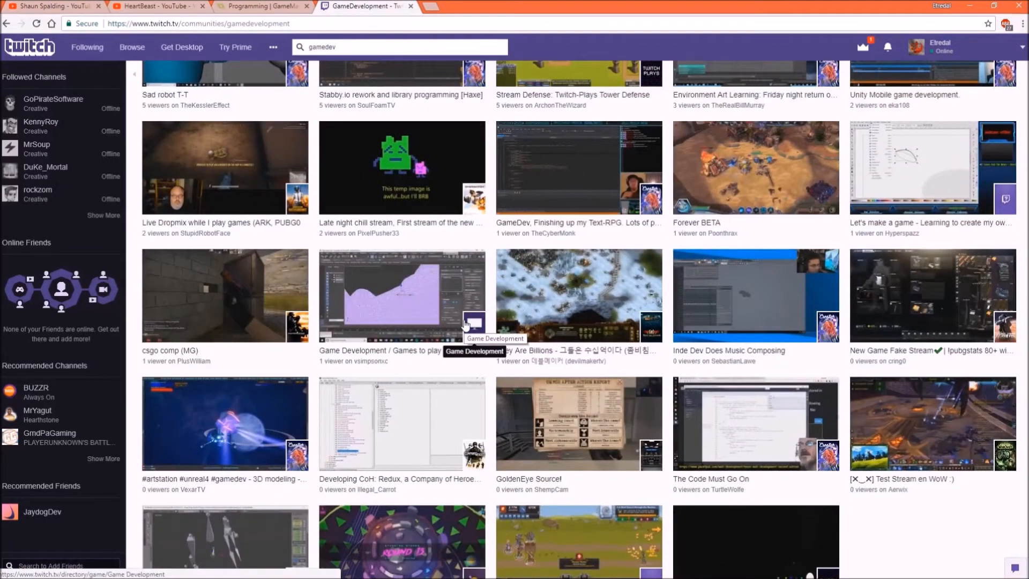
pyautogui.moveTo(495, 386)
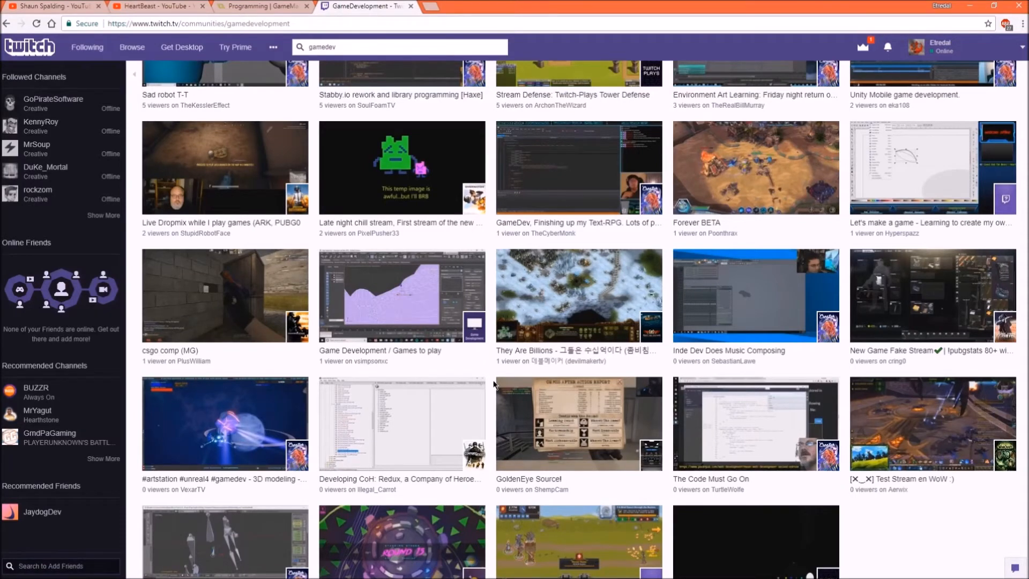
pyautogui.scroll(-3)
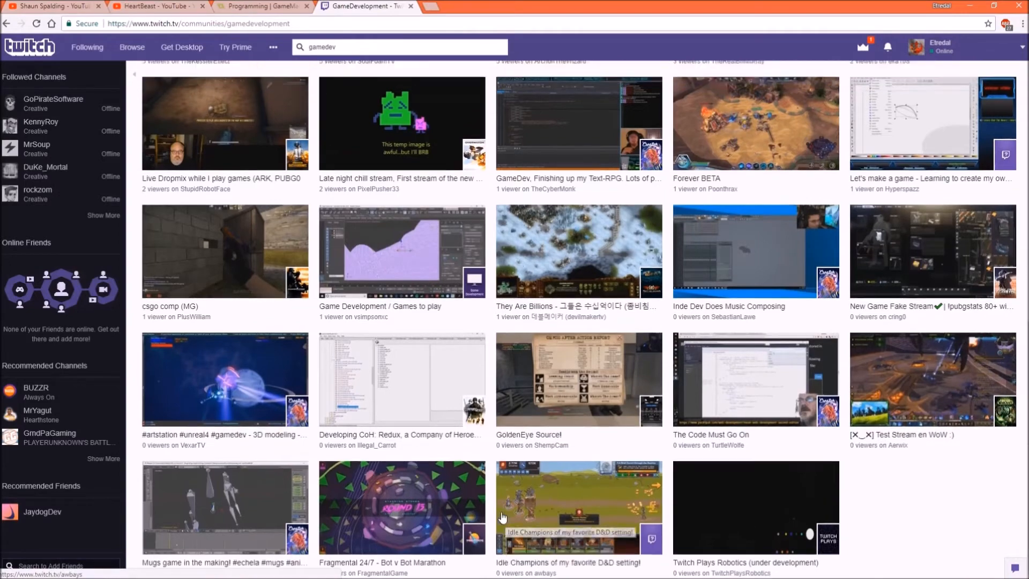
pyautogui.scroll(3)
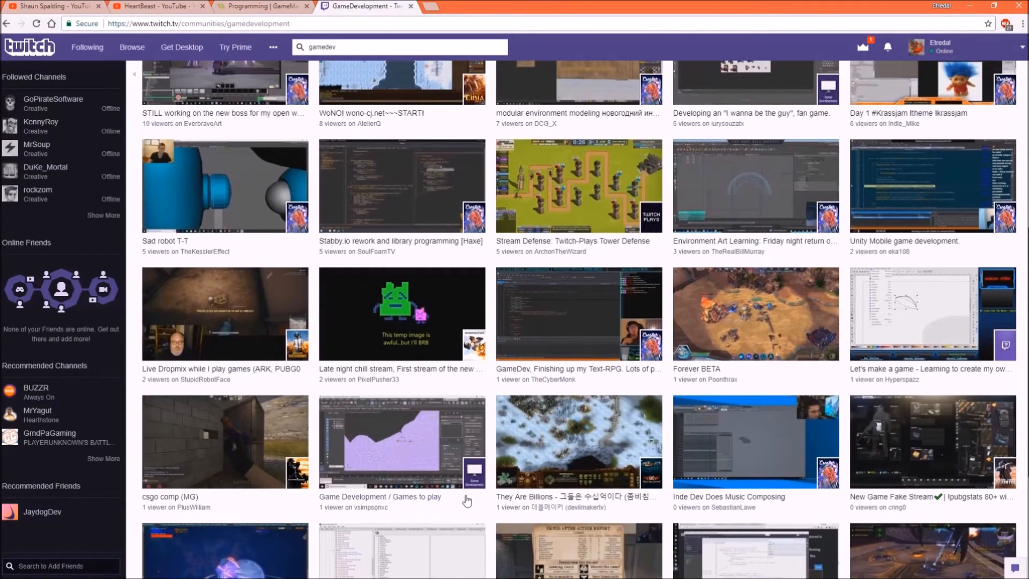
pyautogui.scroll(3)
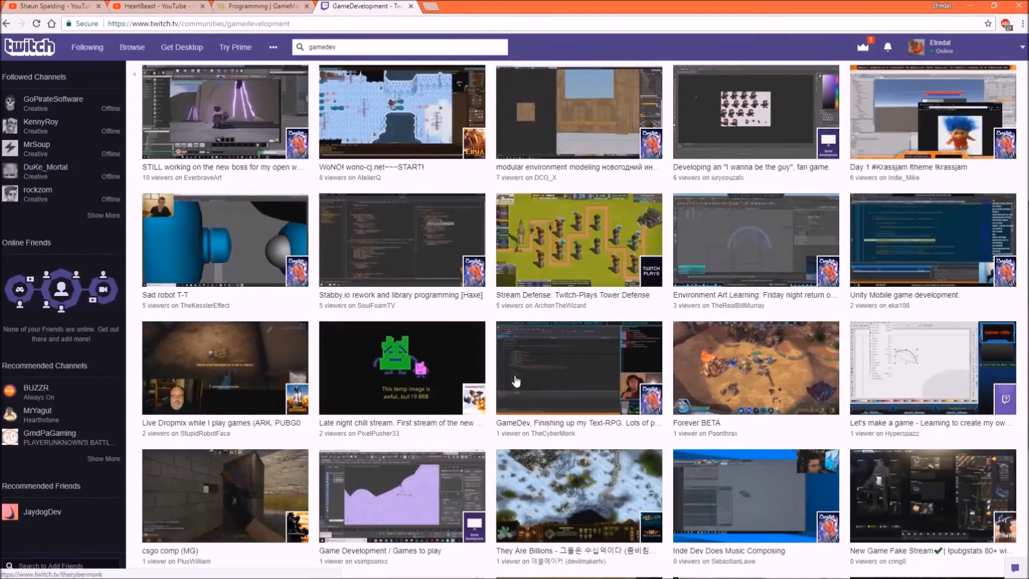
pyautogui.moveTo(503, 420)
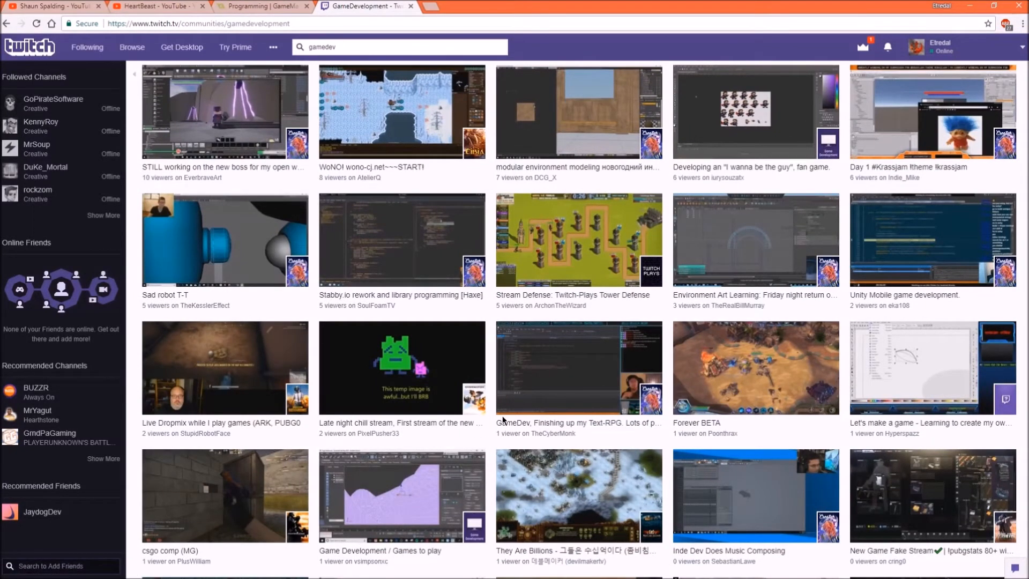
pyautogui.moveTo(490, 444)
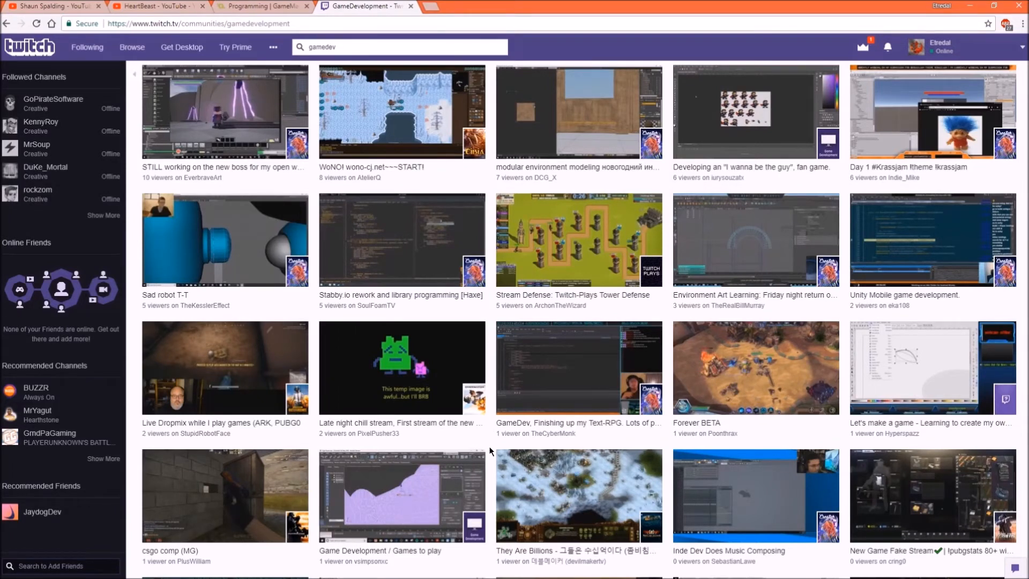
pyautogui.scroll(3)
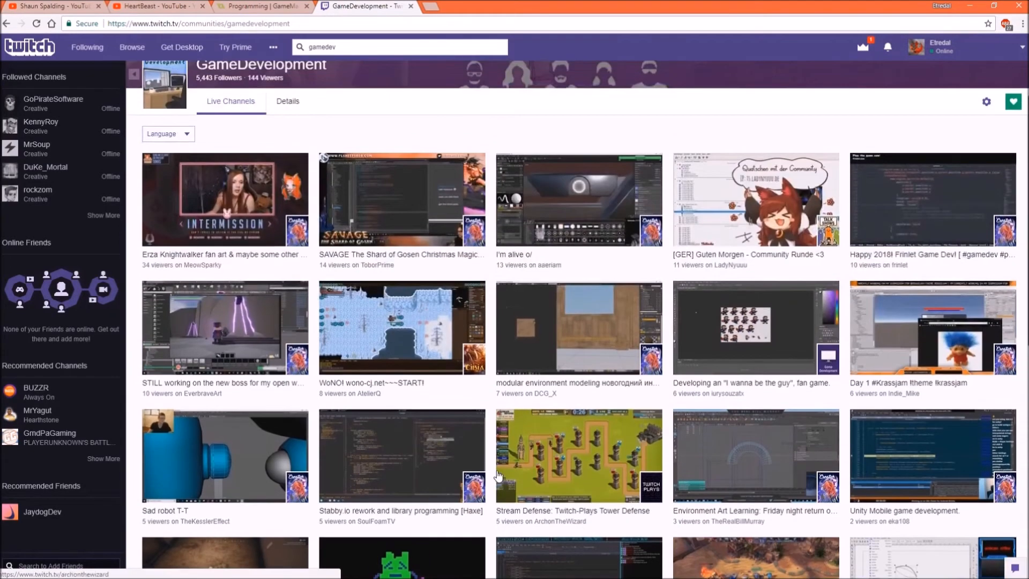
pyautogui.scroll(3)
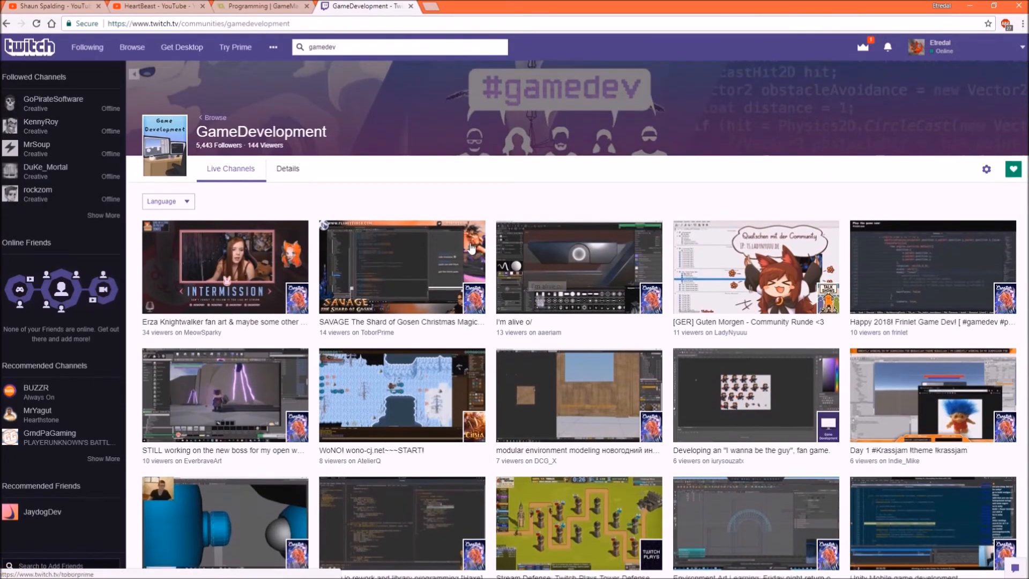
pyautogui.click(261, 6)
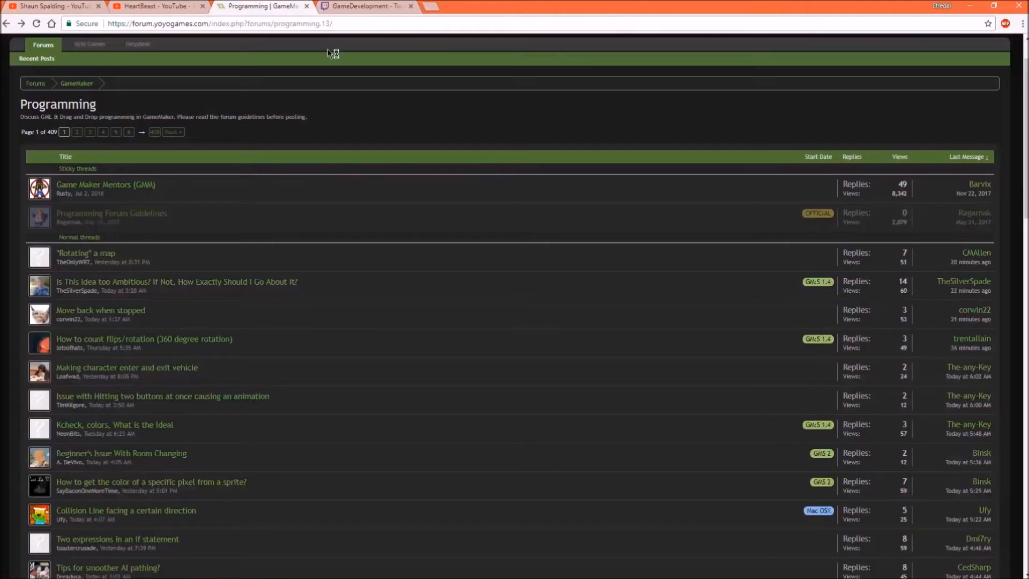
pyautogui.moveTo(368, 5)
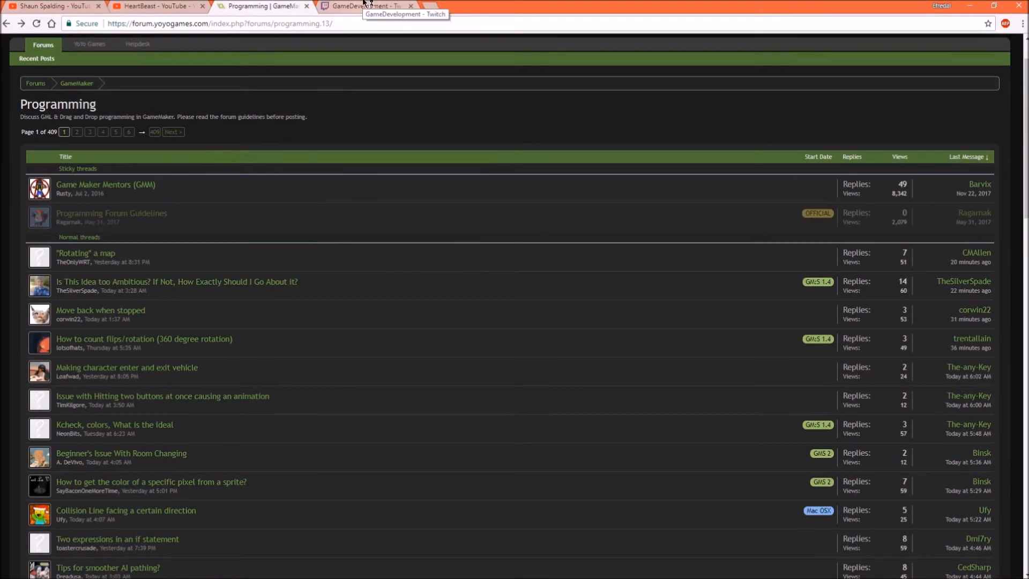
pyautogui.click(364, 6)
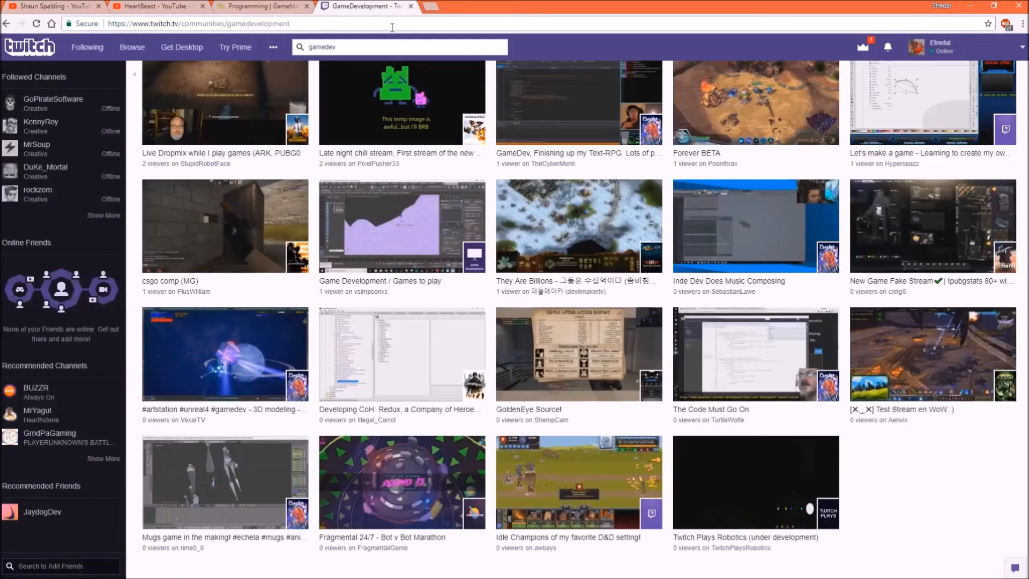
pyautogui.scroll(3)
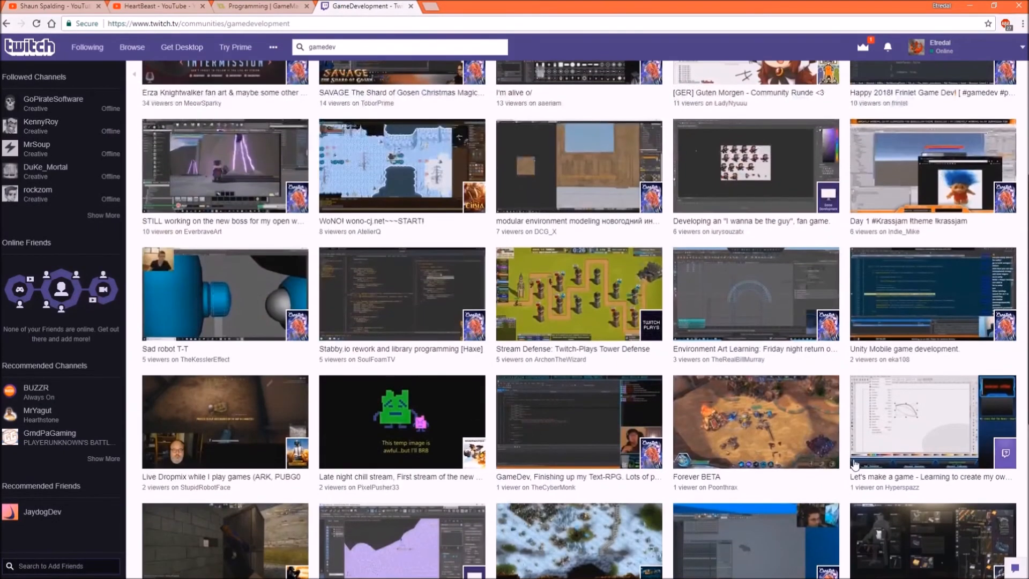
pyautogui.moveTo(584, 427)
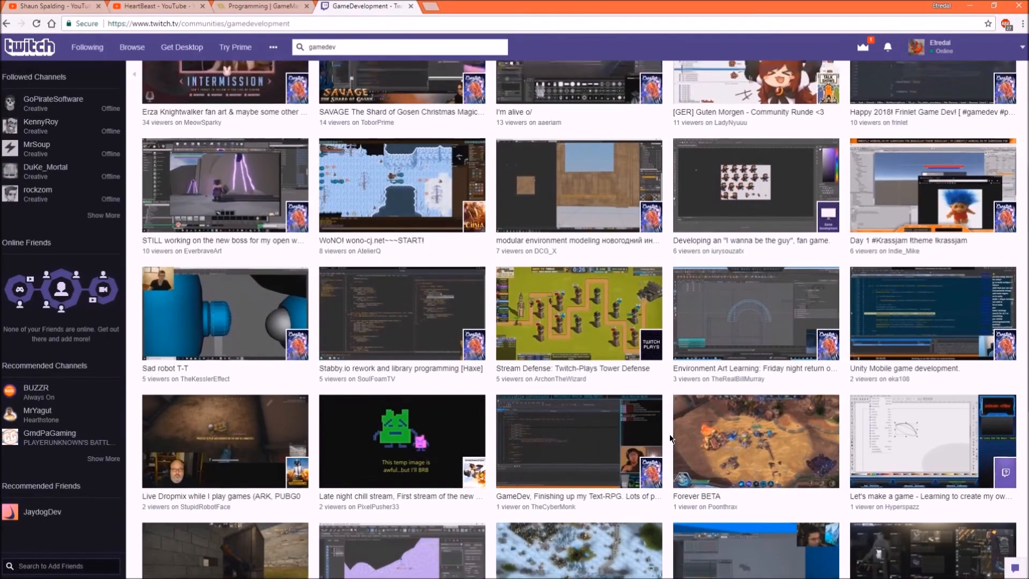
pyautogui.scroll(3)
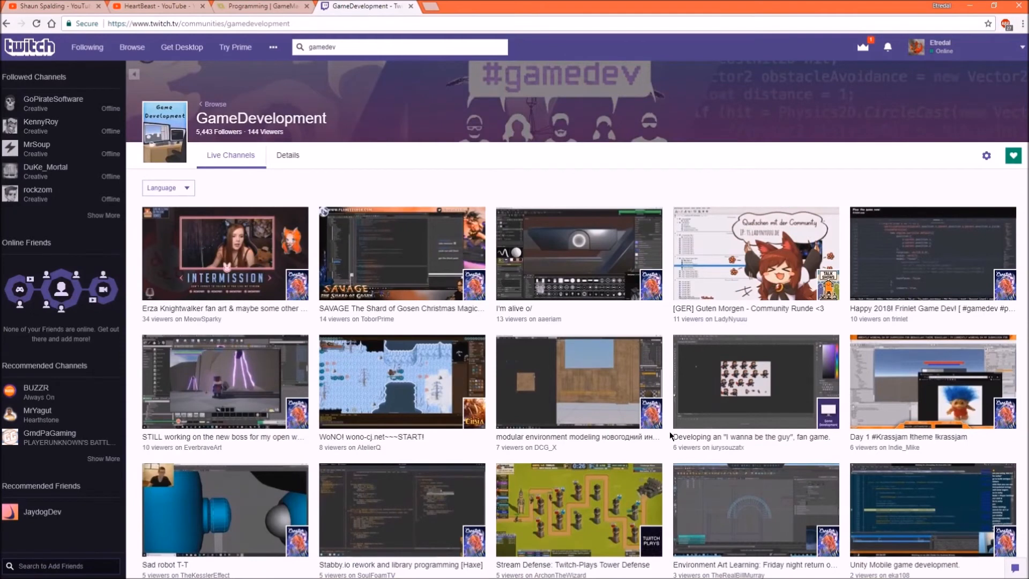
pyautogui.moveTo(676, 427)
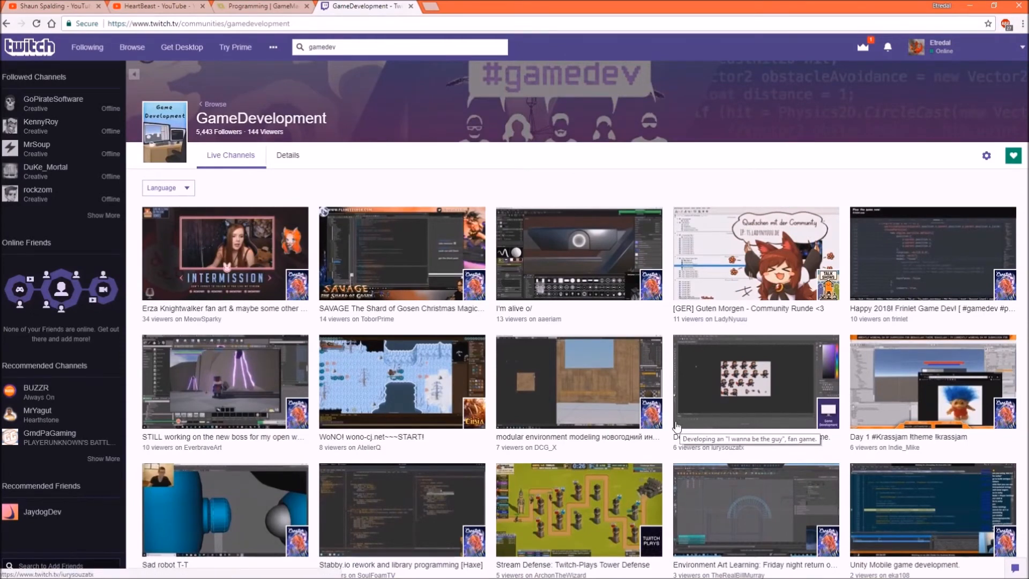
pyautogui.moveTo(669, 434)
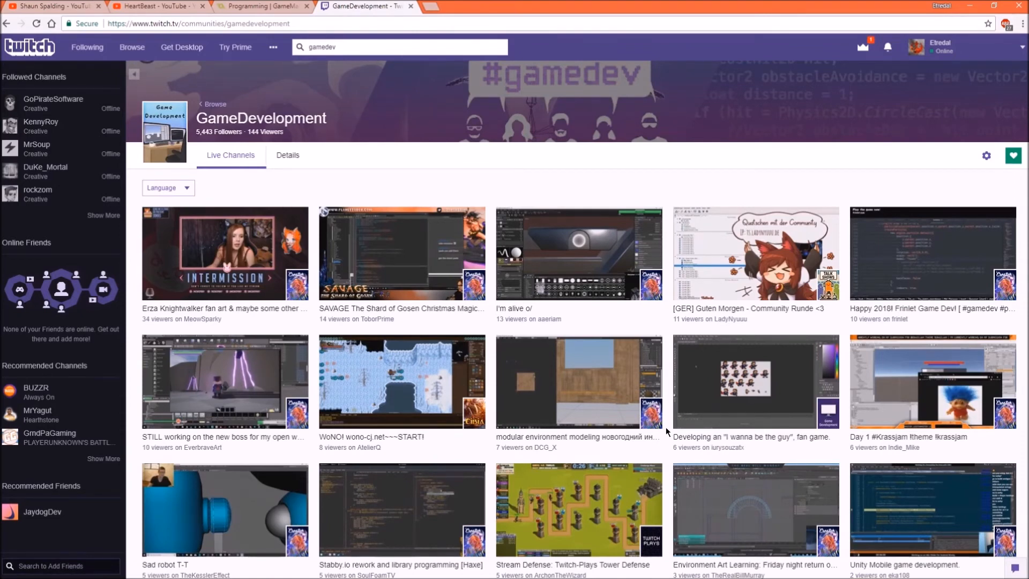
pyautogui.scroll(-3)
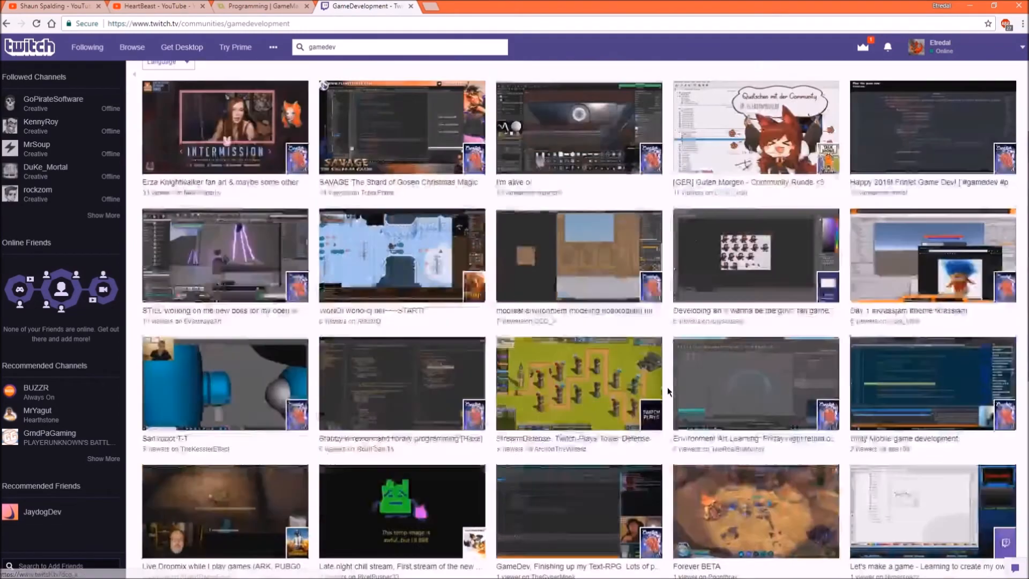
pyautogui.scroll(-3)
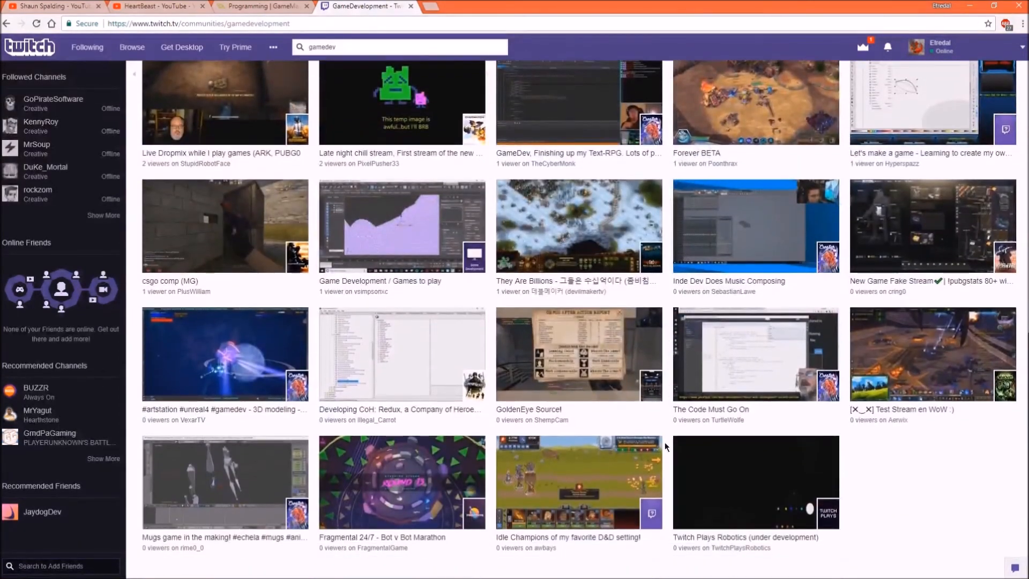
pyautogui.scroll(3)
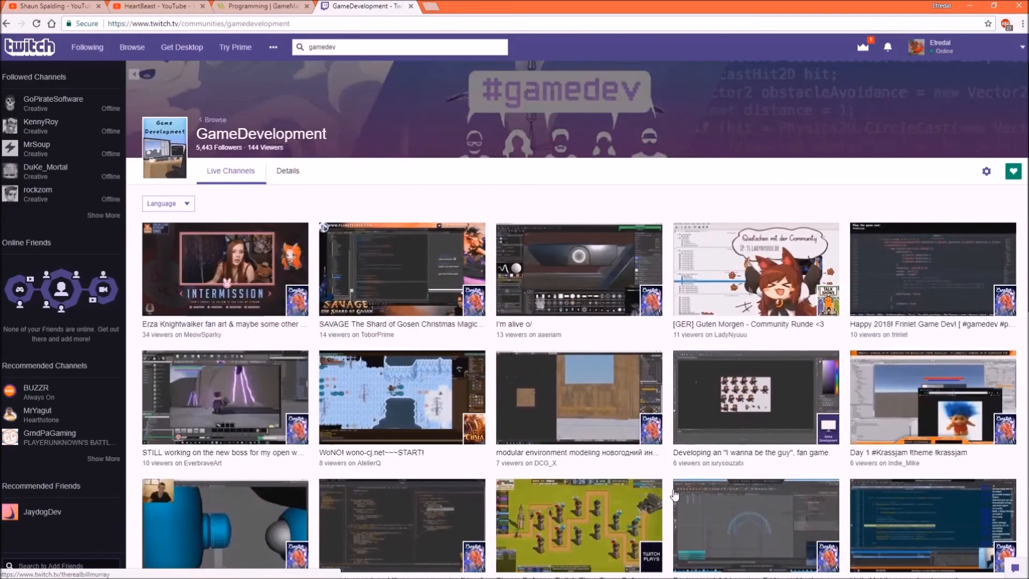
pyautogui.scroll(-3)
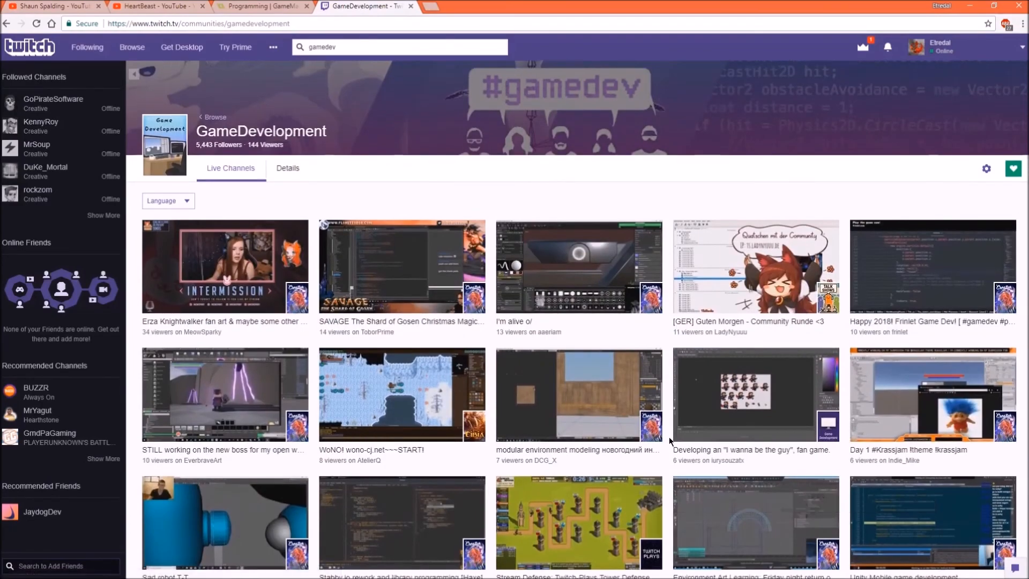
# Return to Shaun Spalding's YouTube channel and bring its uploaded videos back to the top
pyautogui.click(49, 6)
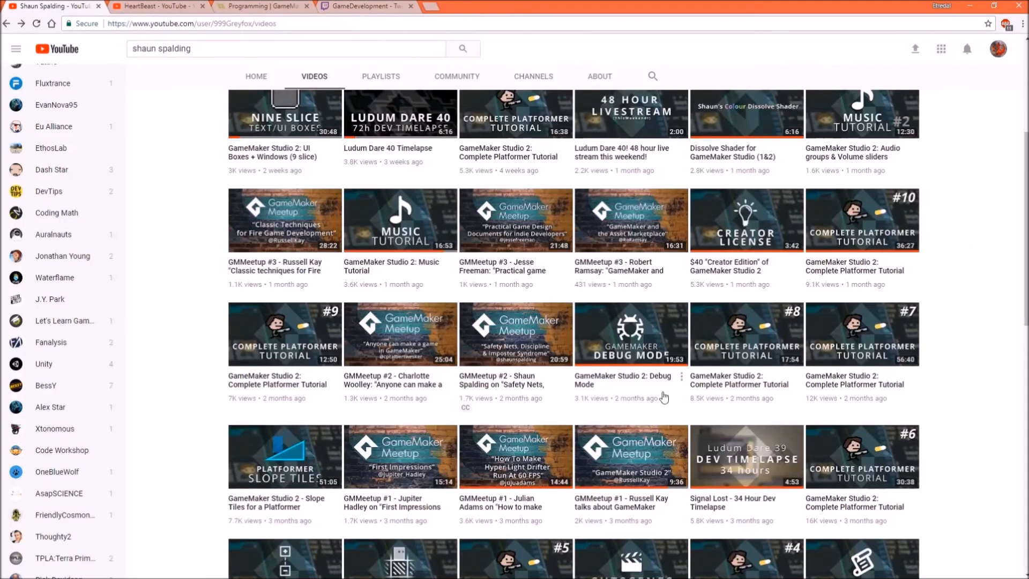
pyautogui.scroll(3)
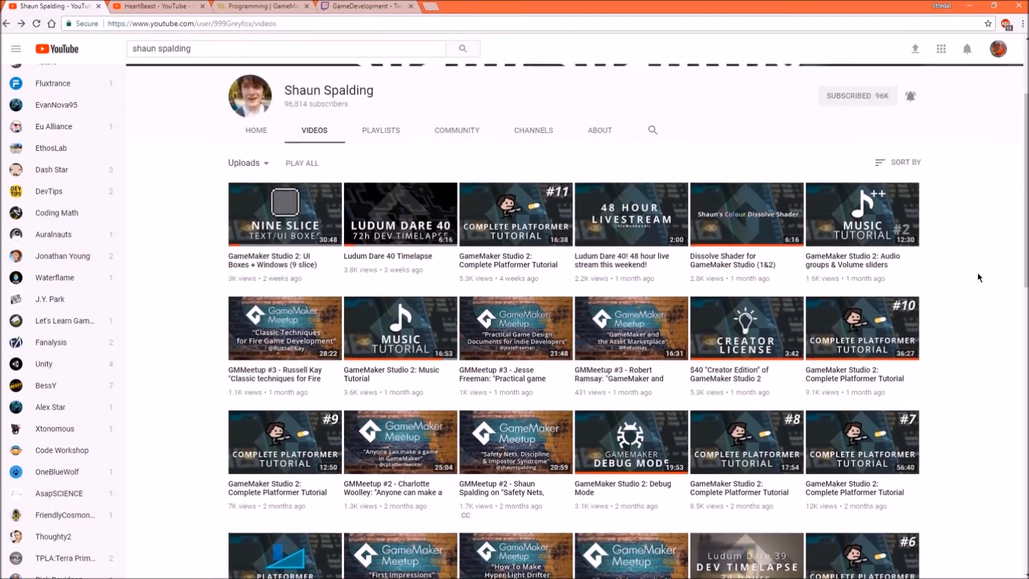